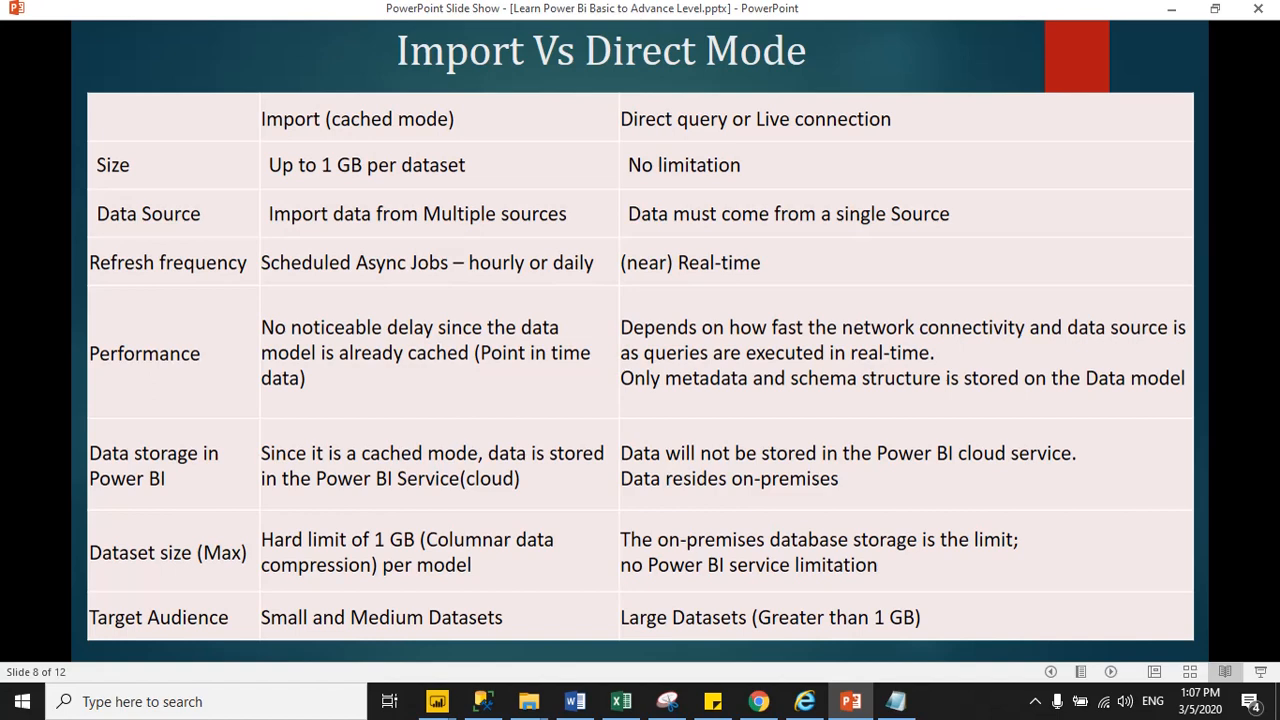
mouse_move(436, 700)
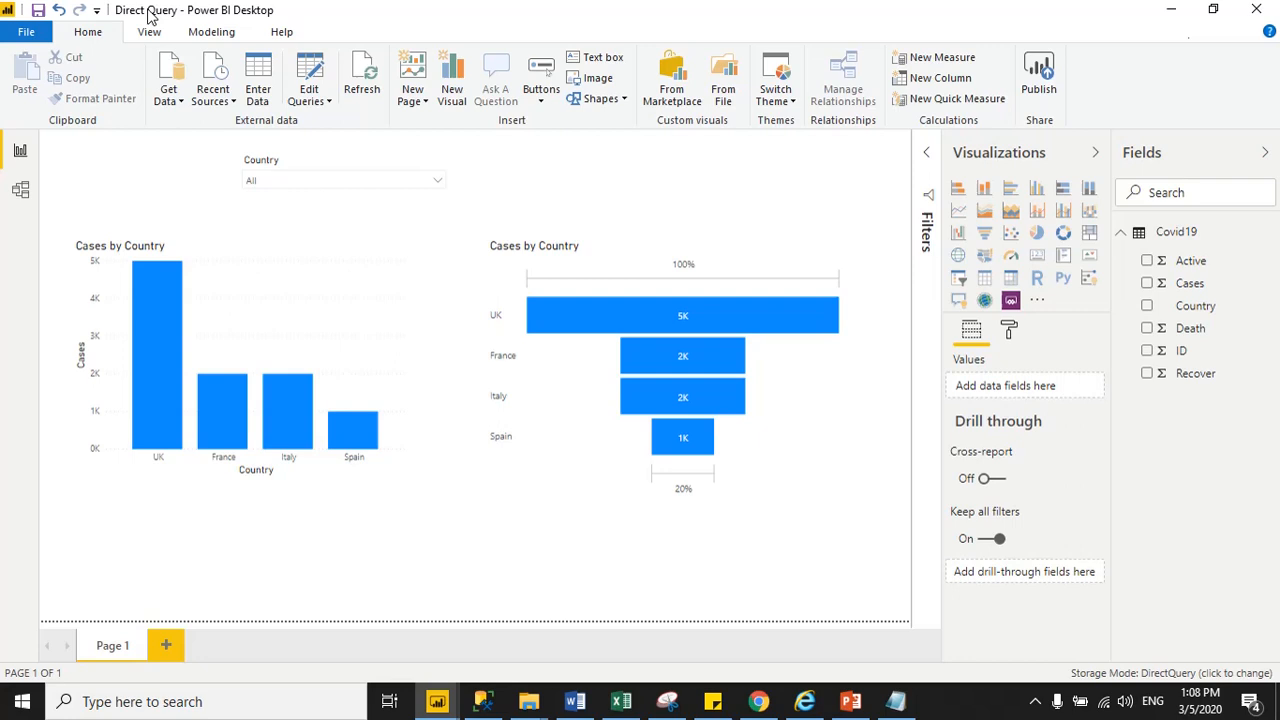
mouse_move(436, 700)
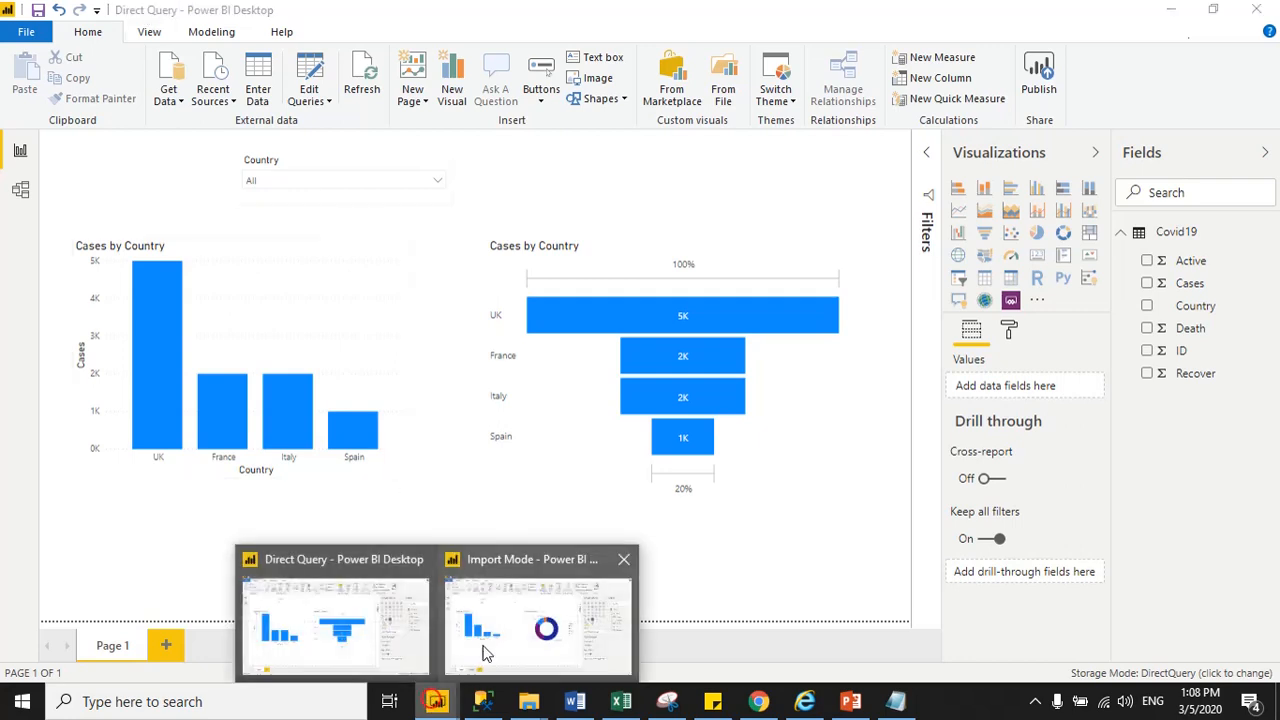
- Bring the Import Mode report window to the front from the taskbar preview
click(536, 624)
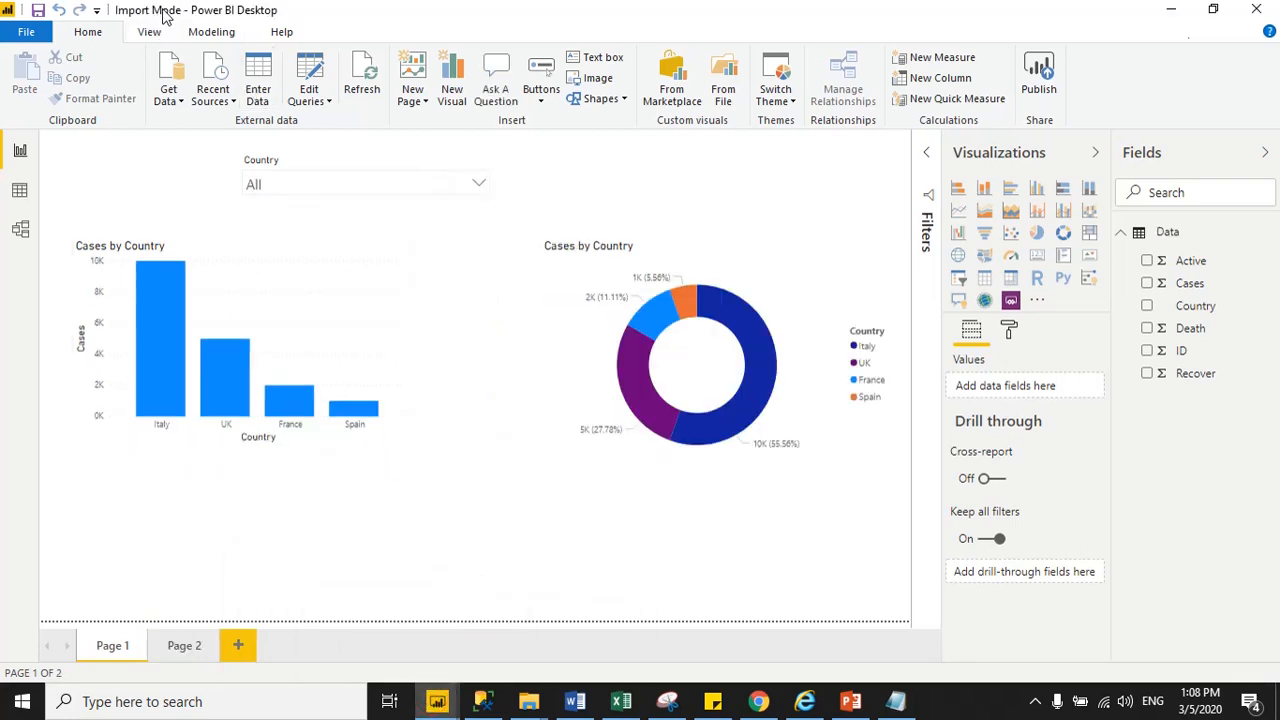
mouse_move(434, 524)
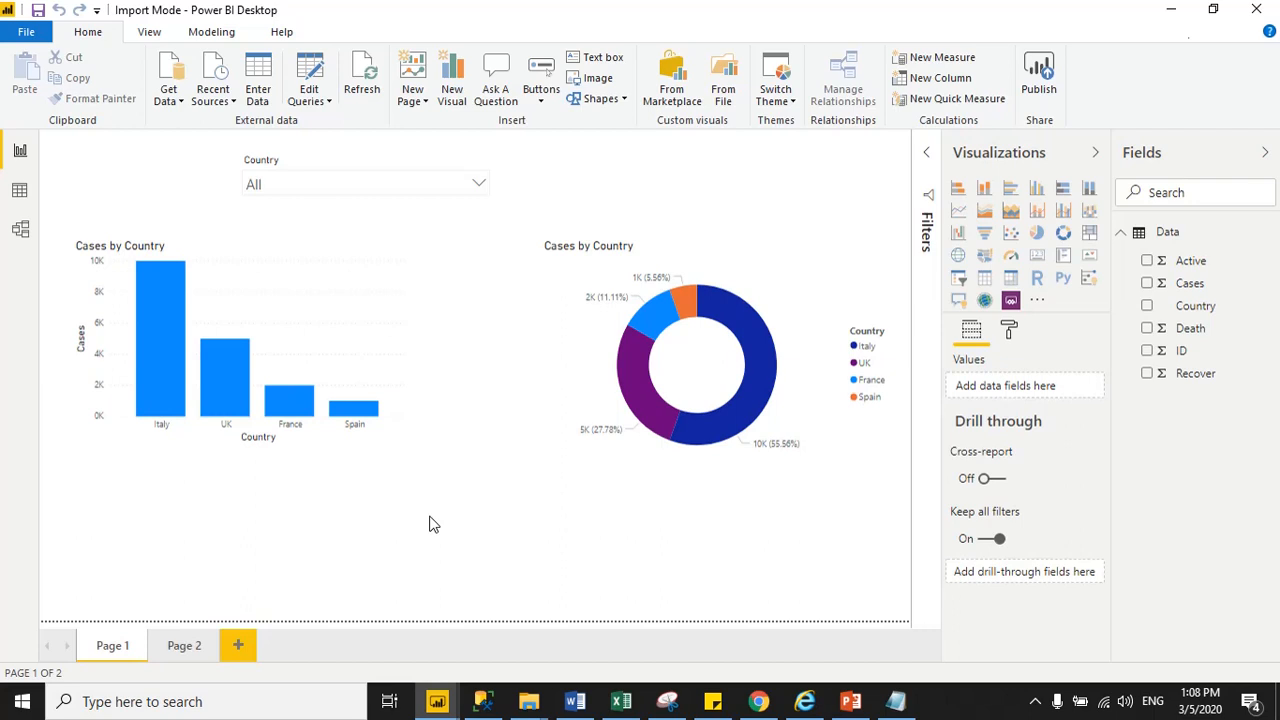
mouse_move(1168, 236)
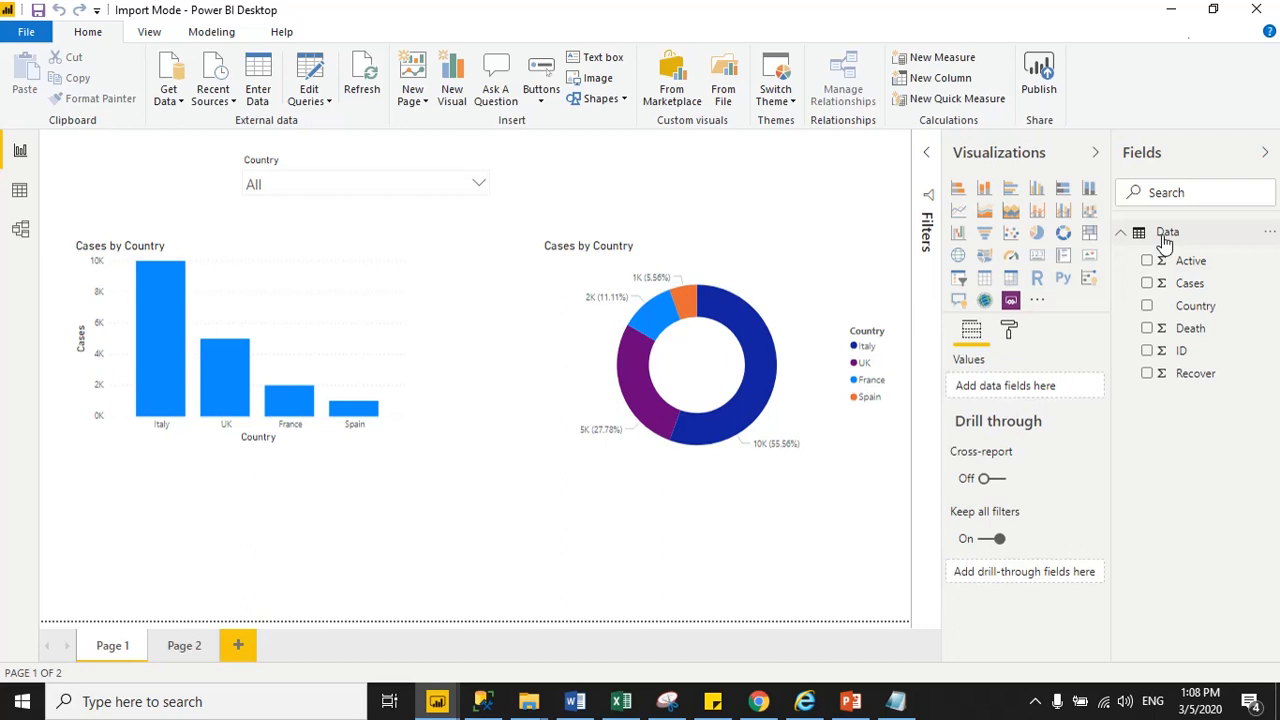
mouse_move(1168, 232)
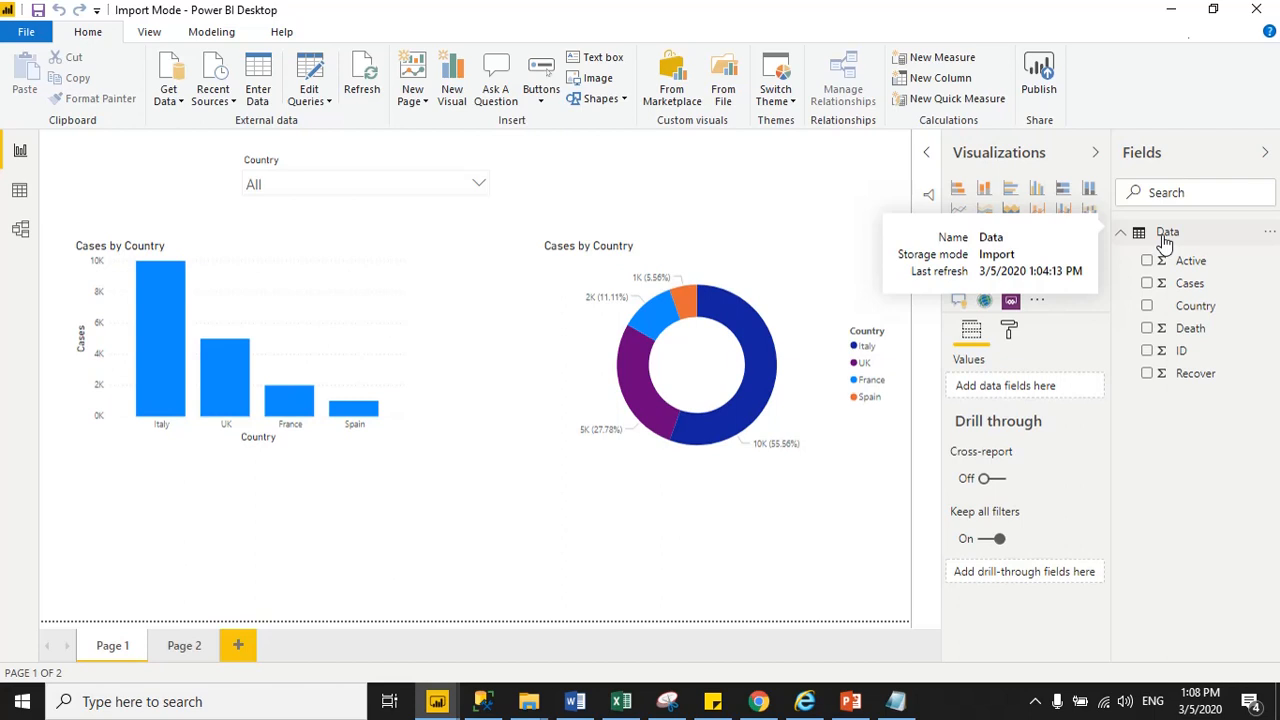
mouse_move(716, 204)
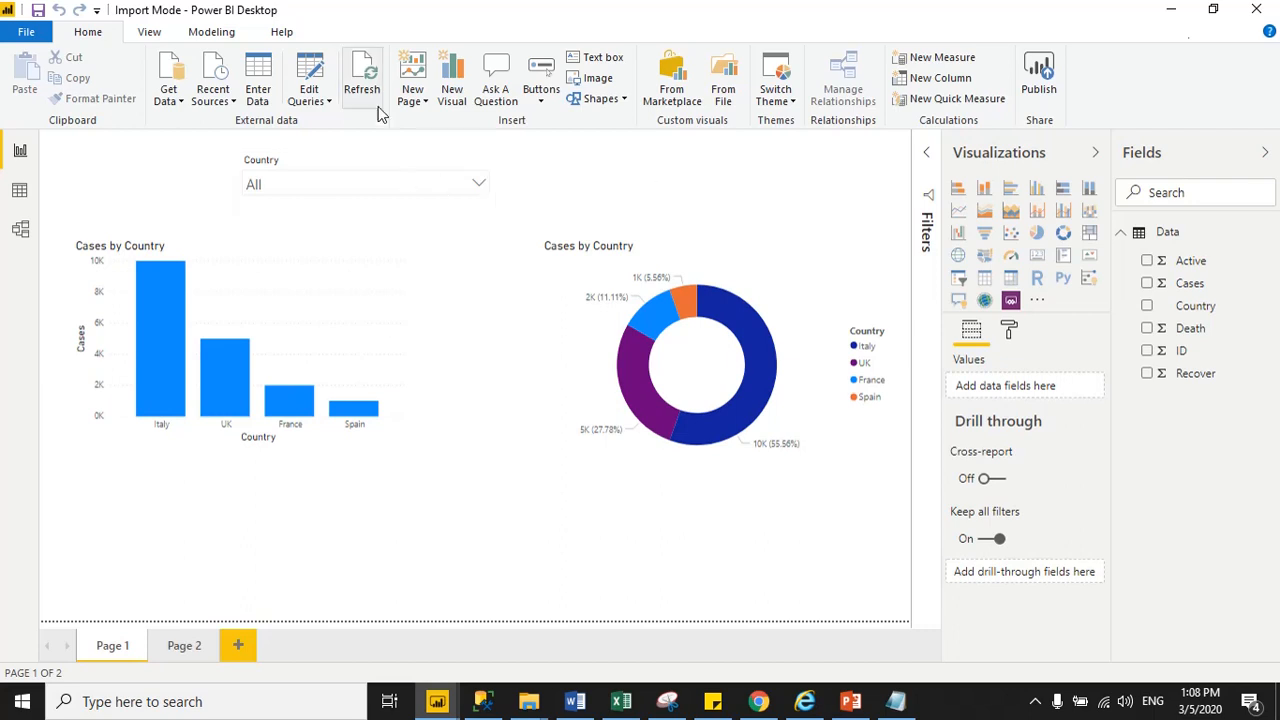
mouse_move(364, 76)
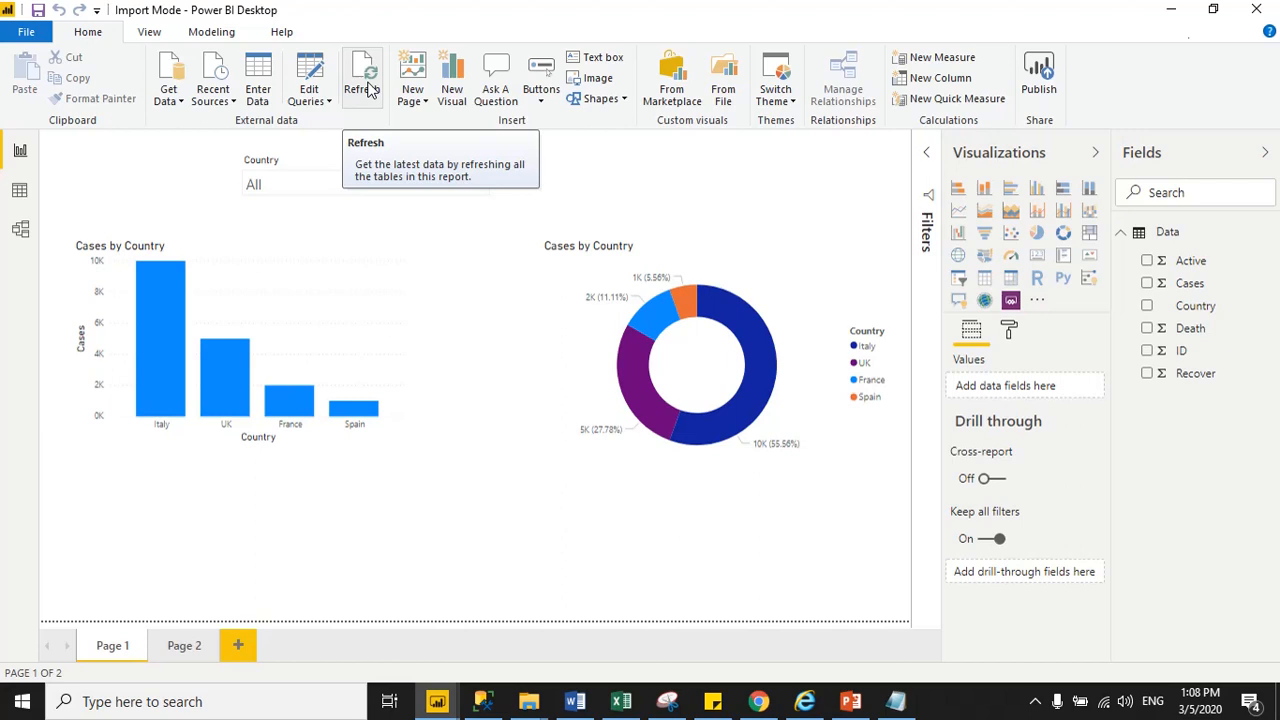
- Refresh all tables in the Import Mode report from the Home ribbon
click(362, 76)
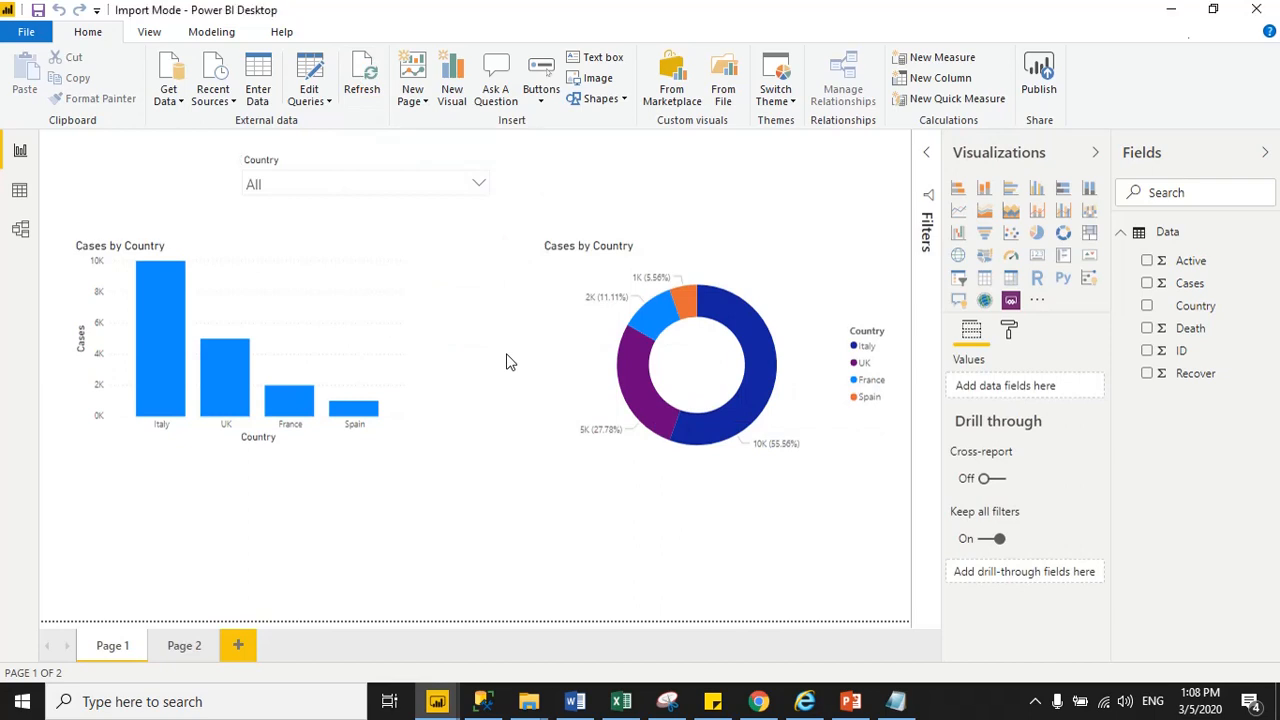
mouse_move(528, 358)
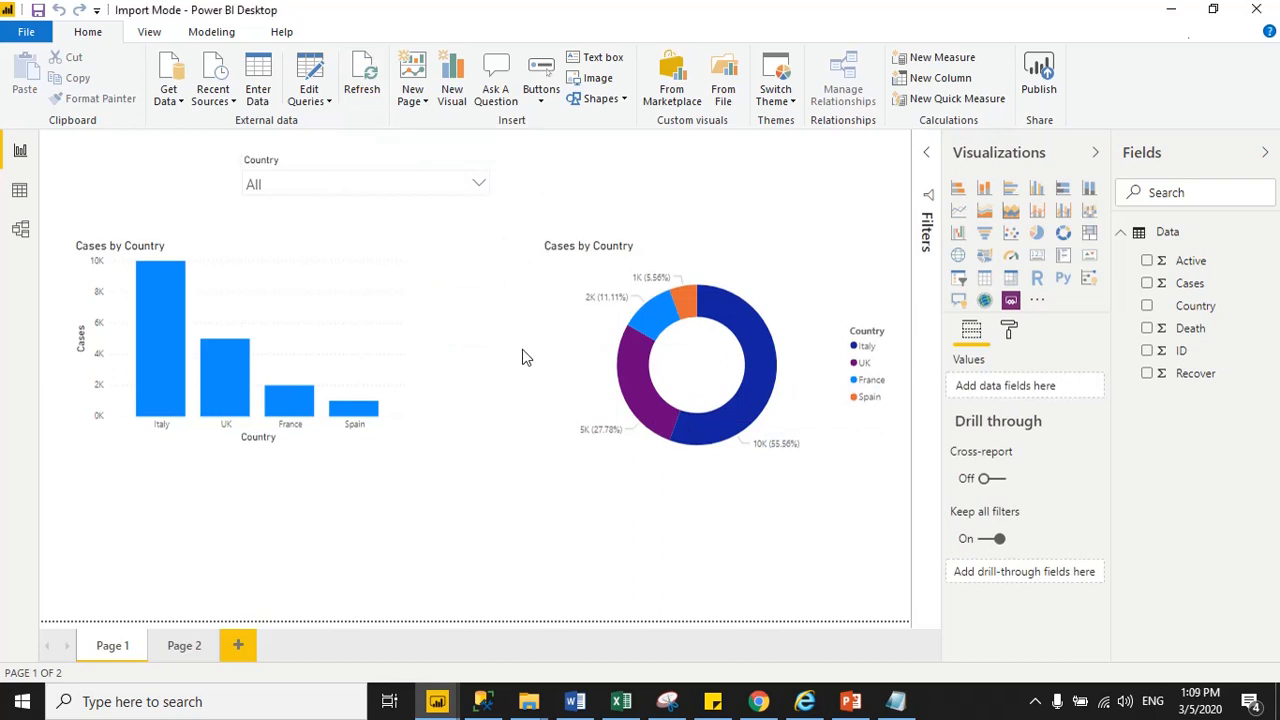
mouse_move(1168, 236)
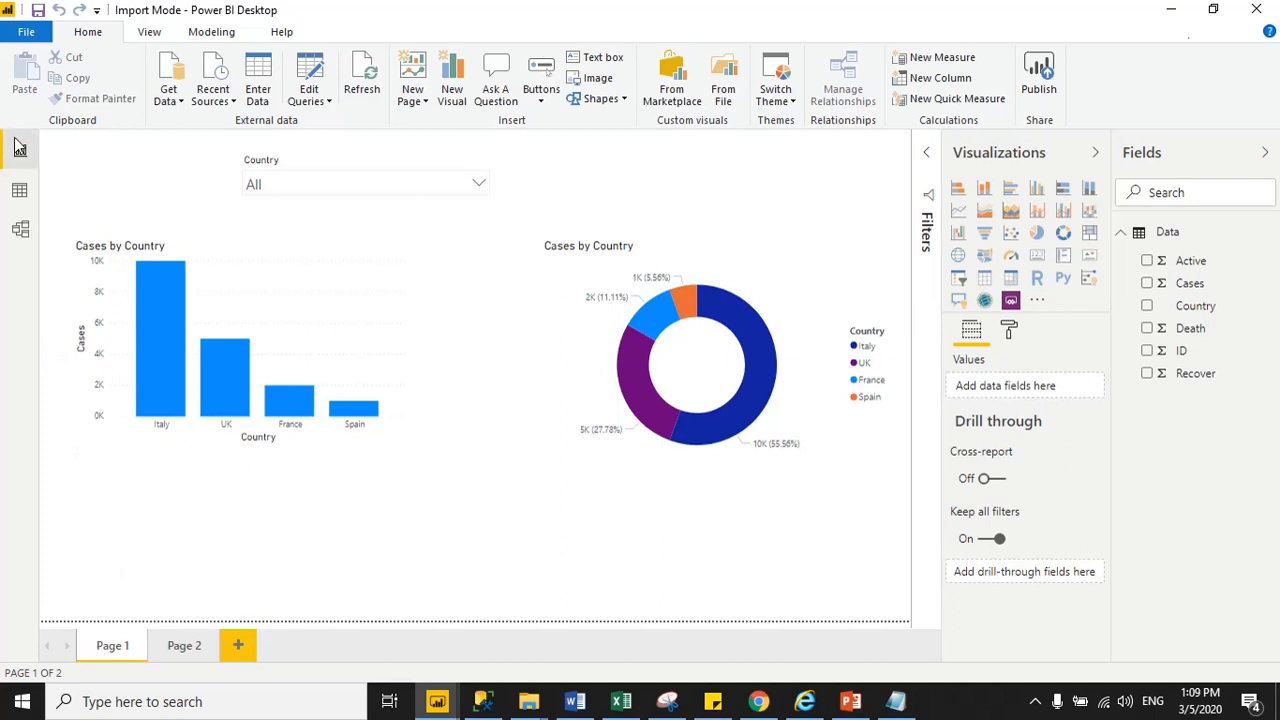
mouse_move(20, 190)
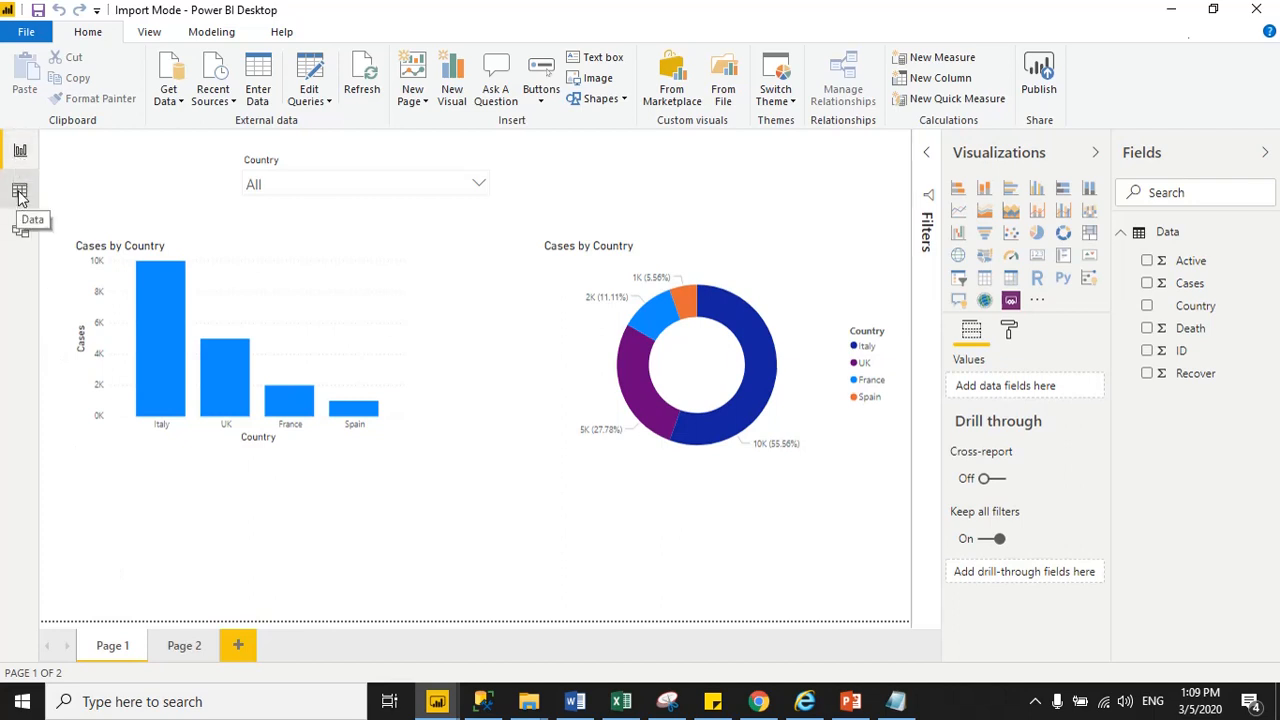
mouse_move(20, 230)
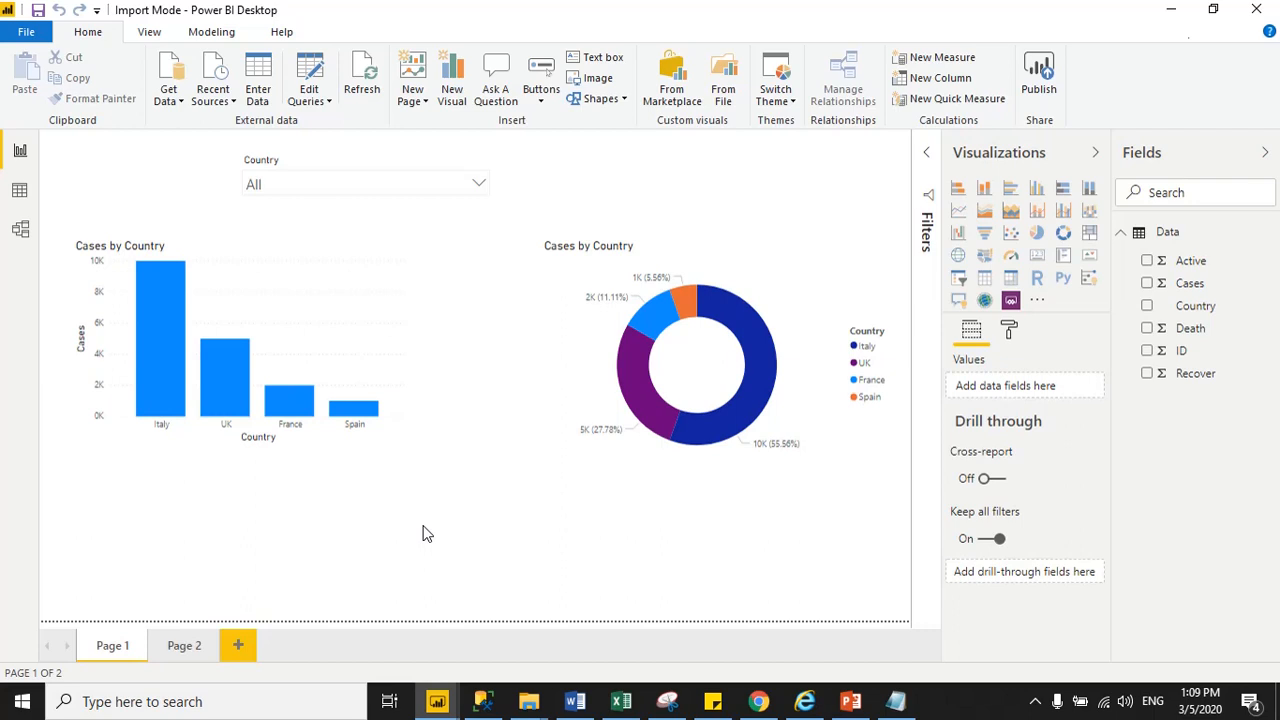
mouse_move(288, 230)
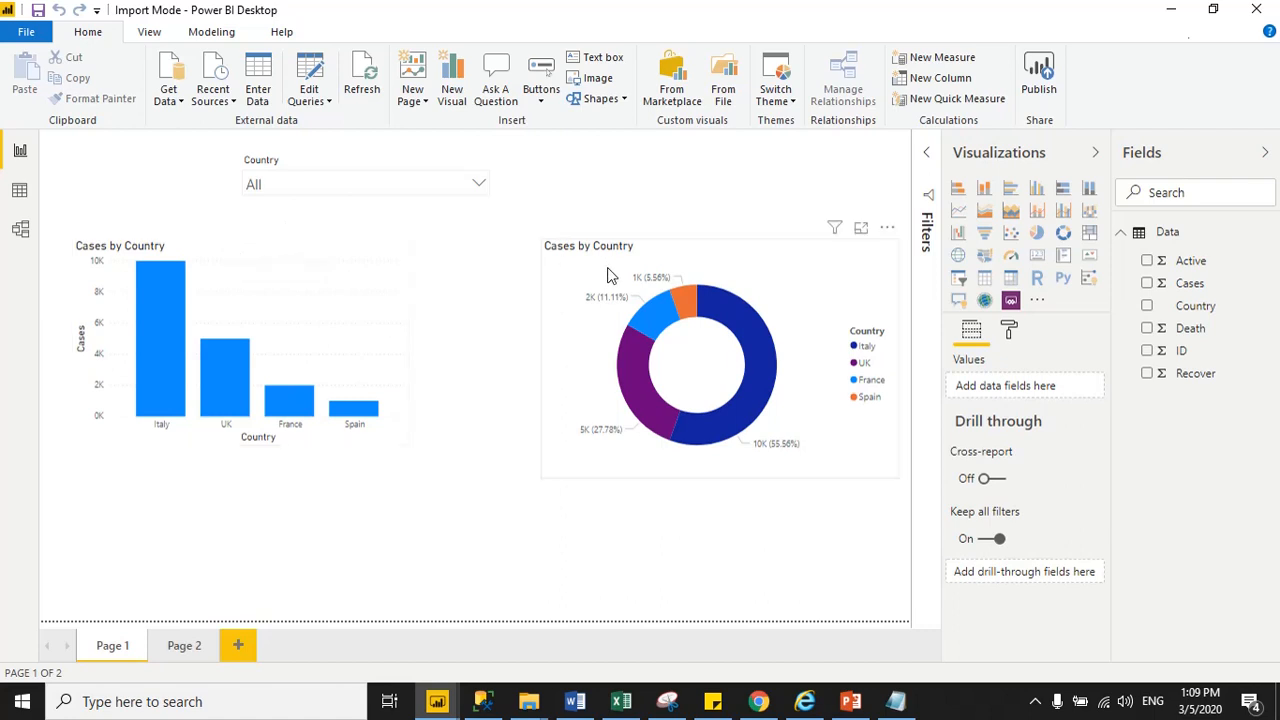
mouse_move(610, 264)
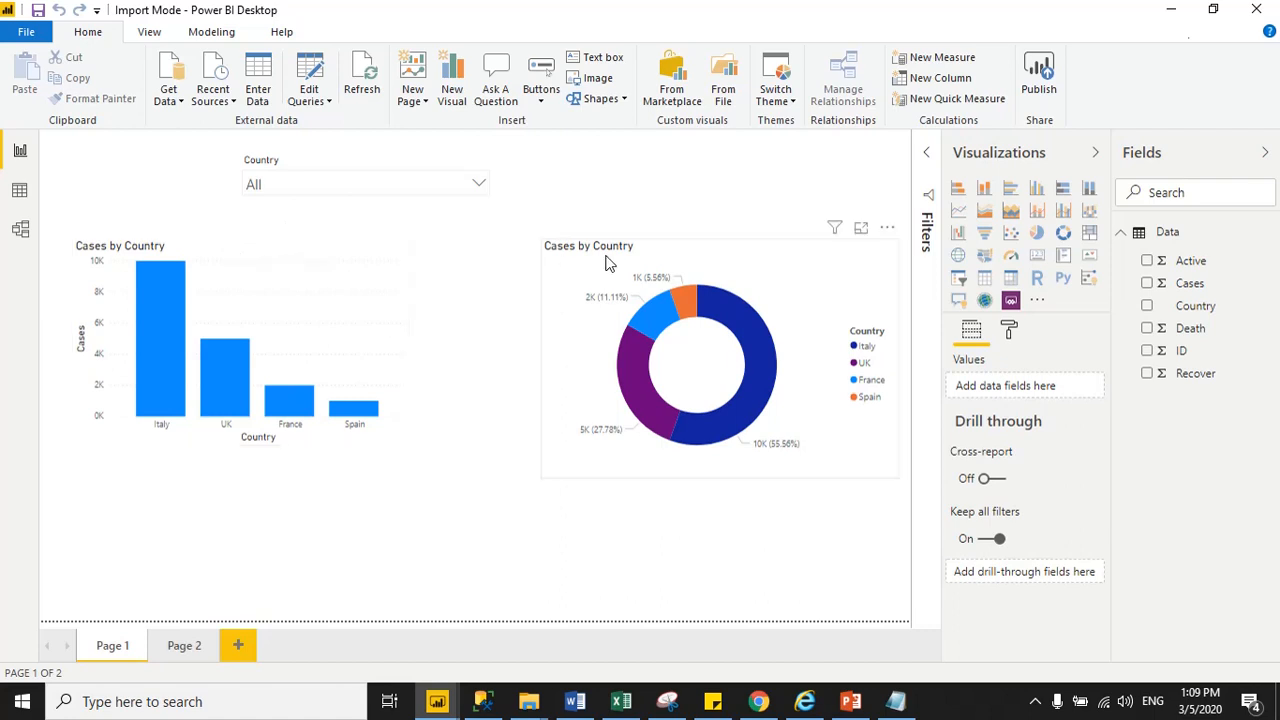
mouse_move(604, 262)
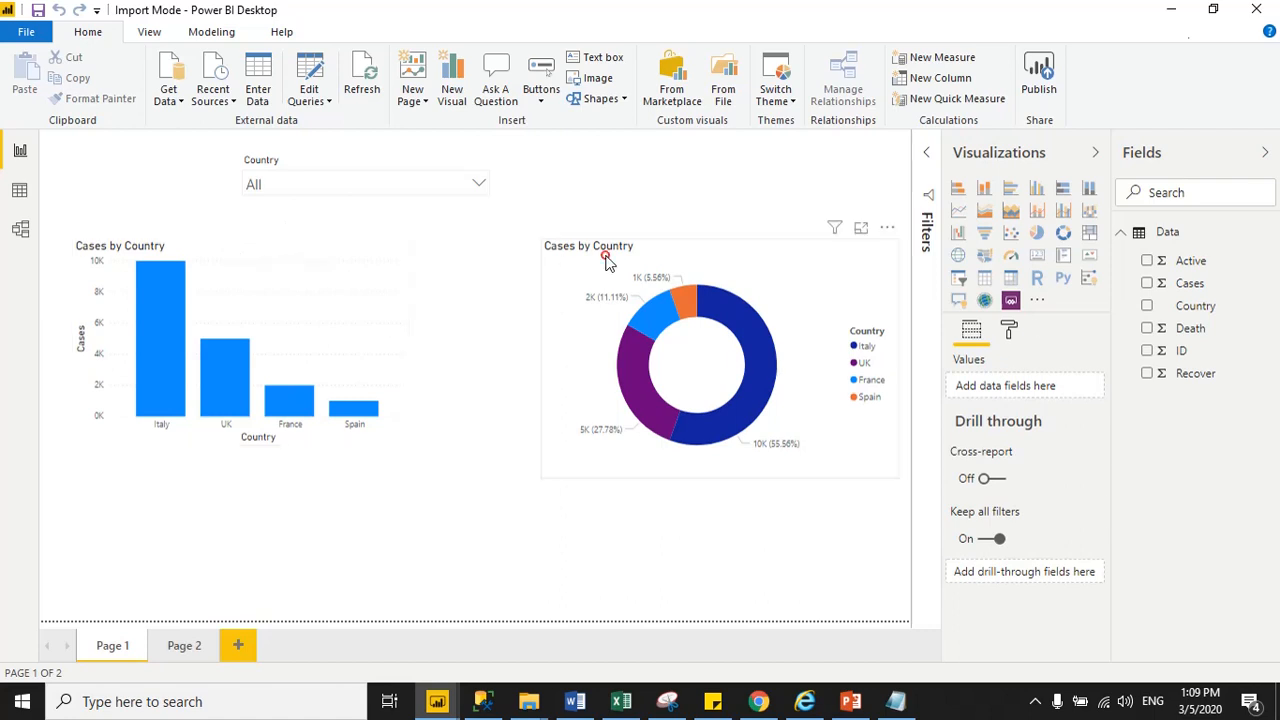
click(604, 260)
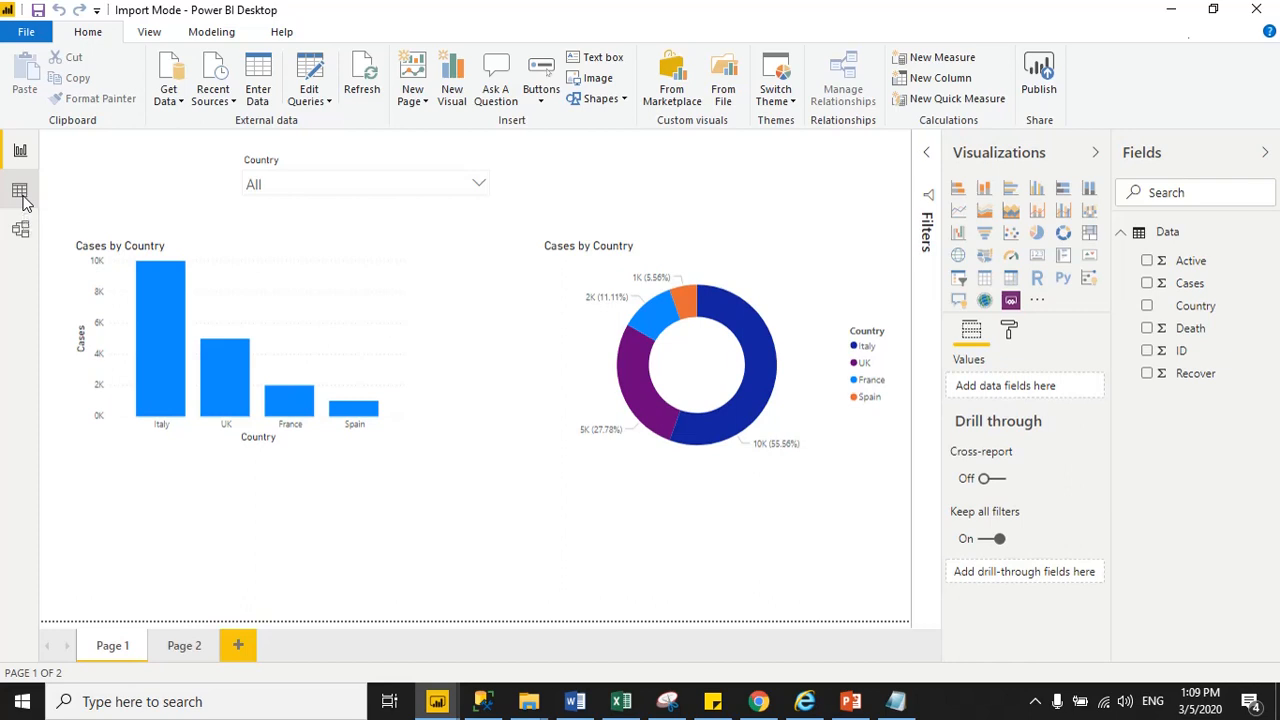
- Switch to Data view, expand the Data table's fields, and select its ID column
click(20, 190)
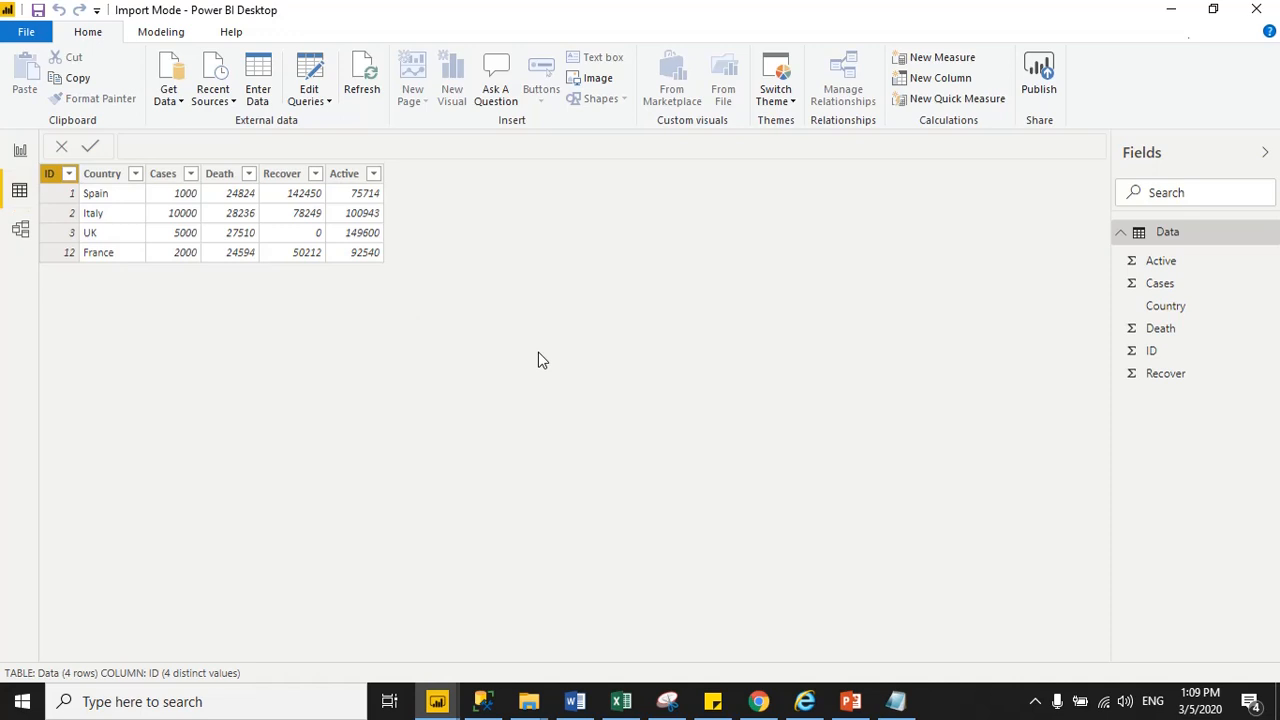
mouse_move(1026, 276)
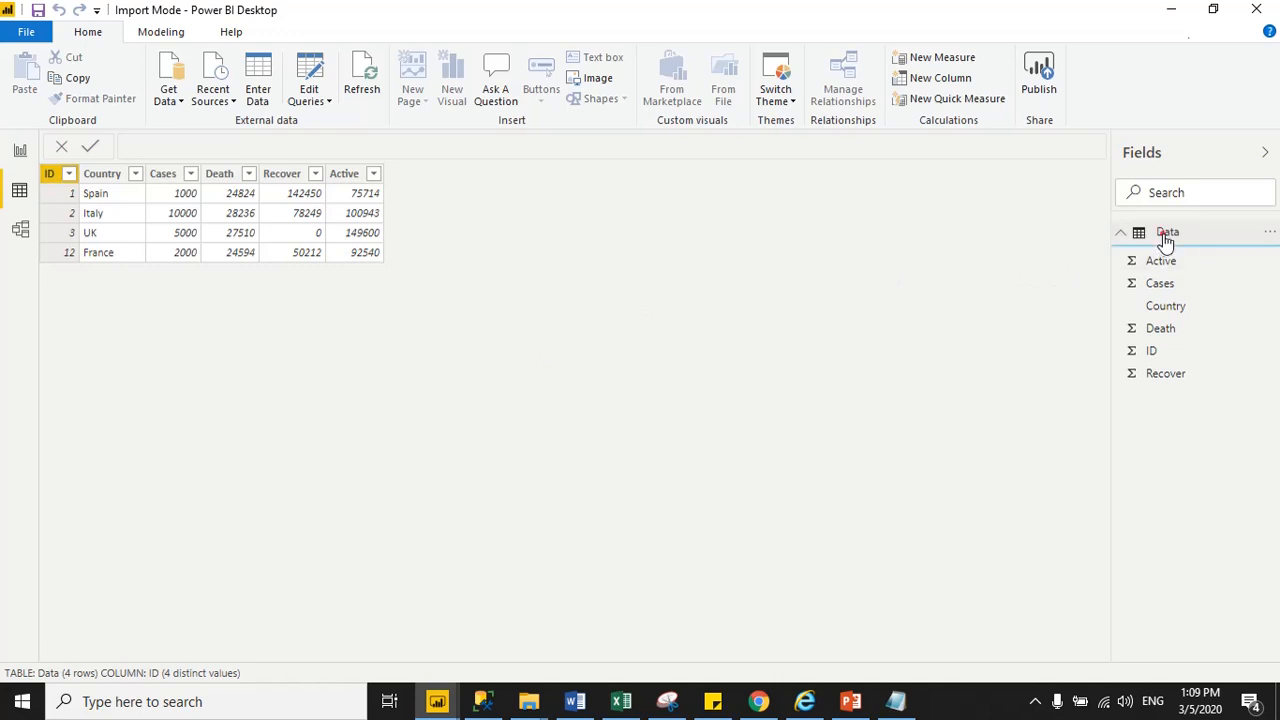
click(1120, 232)
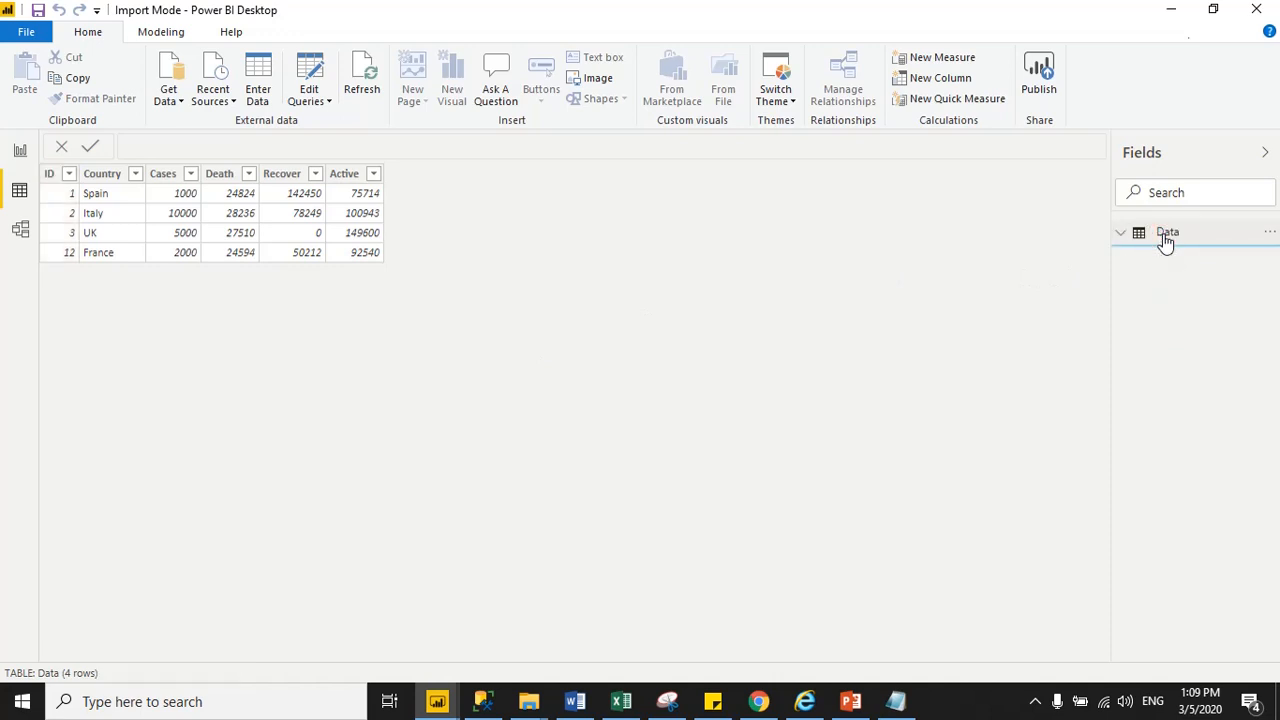
click(1168, 232)
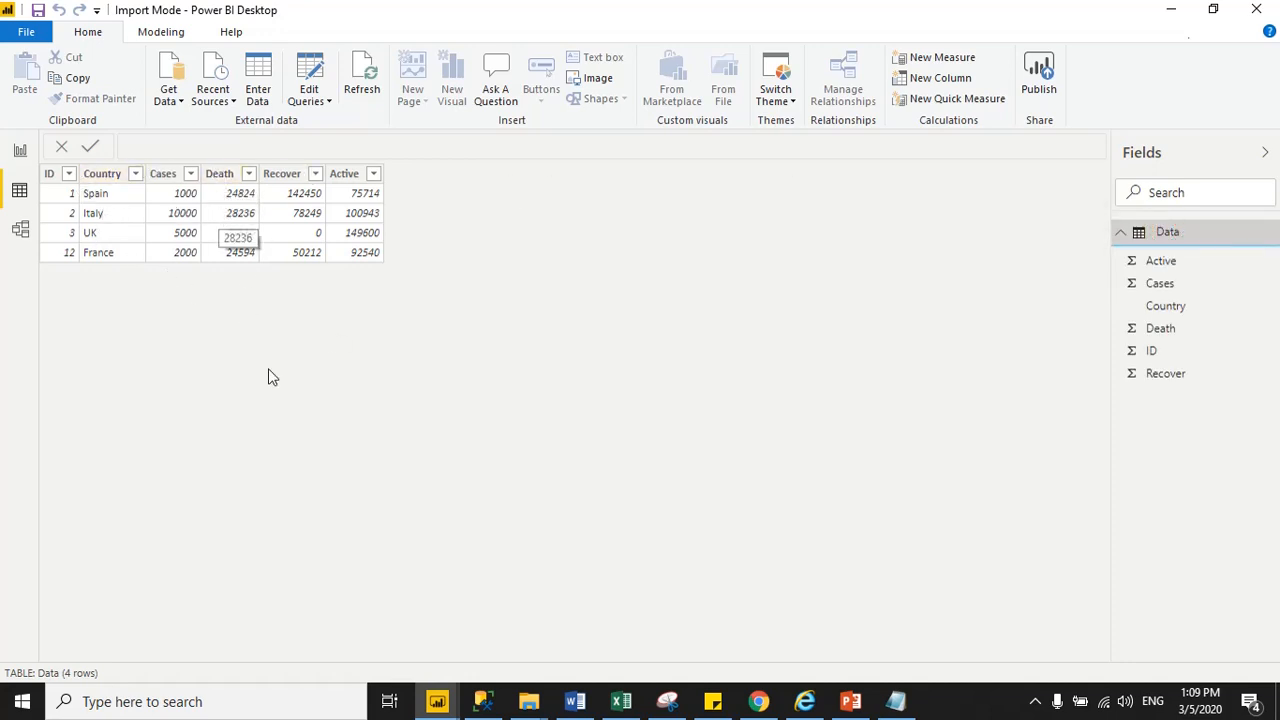
click(48, 172)
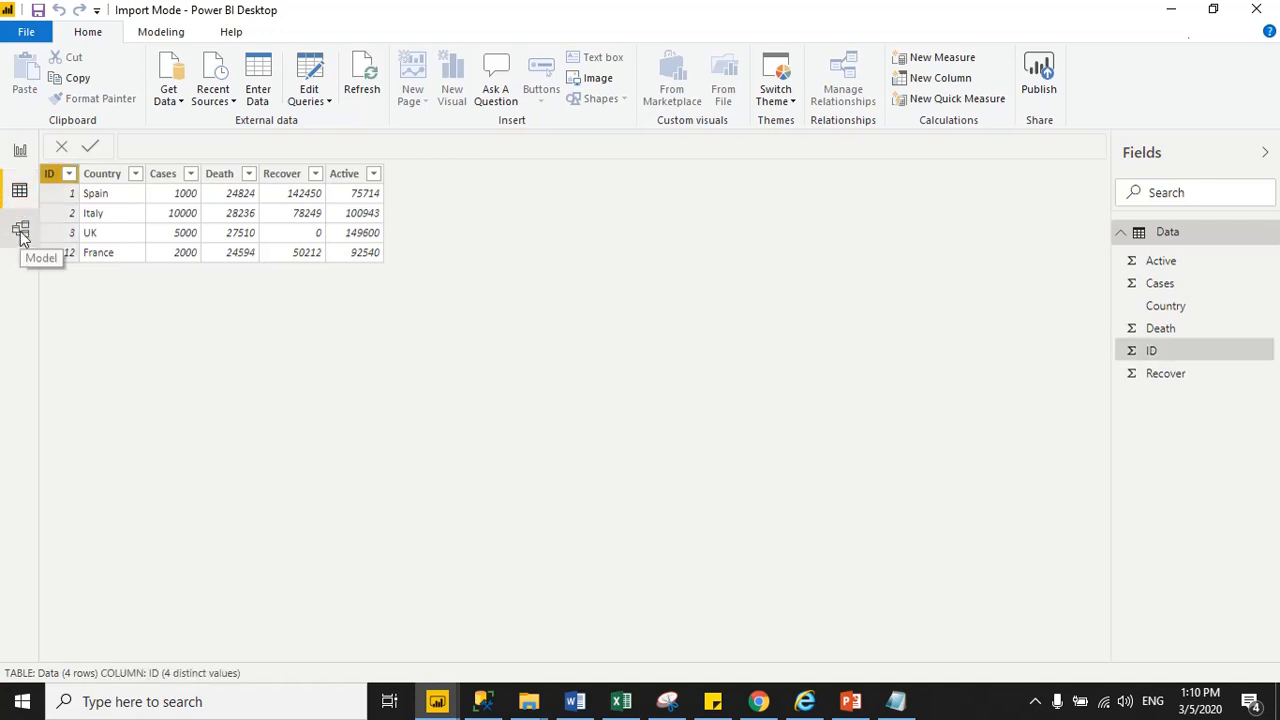
- Inspect the single Data table and its six fields in Model view, repositioning the table
click(20, 232)
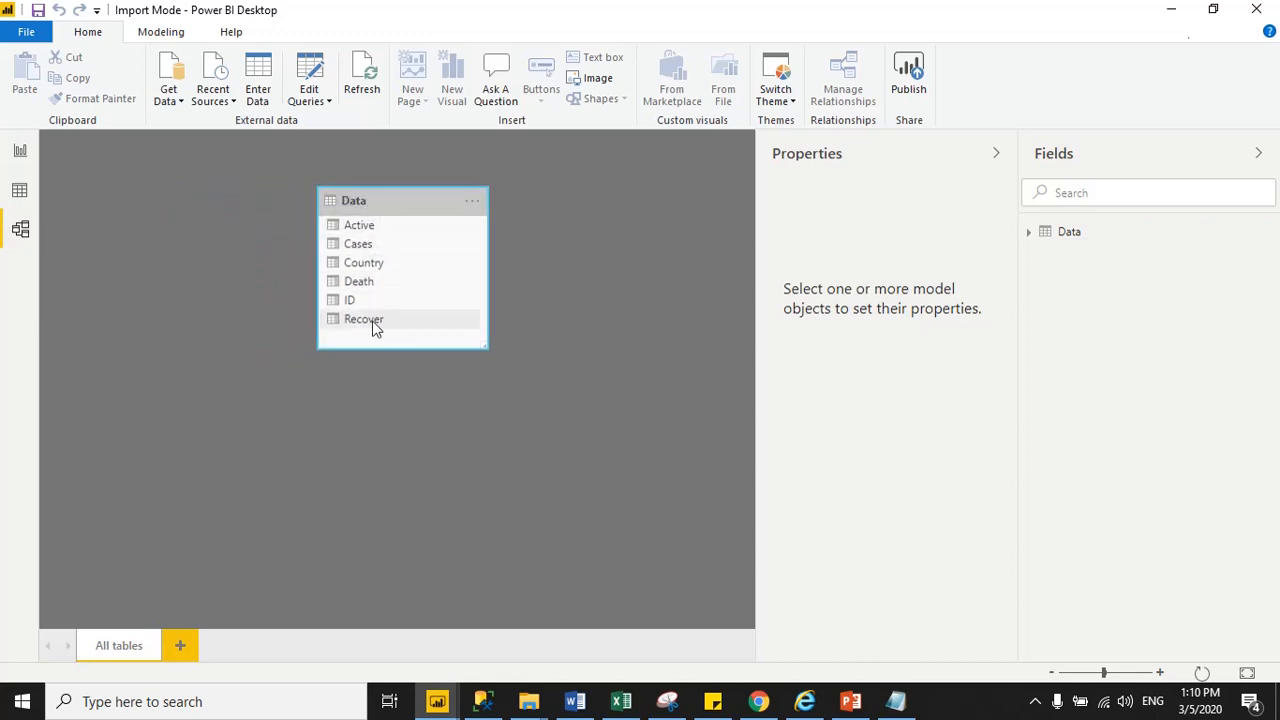
mouse_move(392, 272)
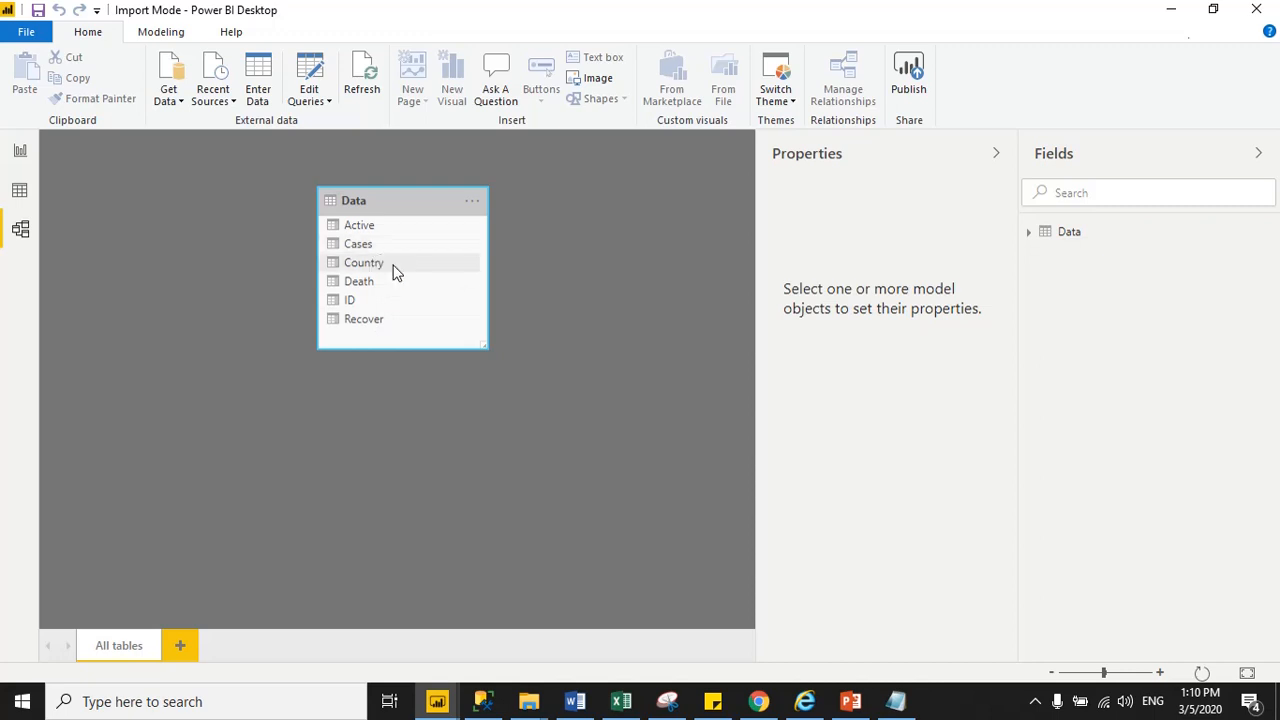
drag(488, 344, 496, 414)
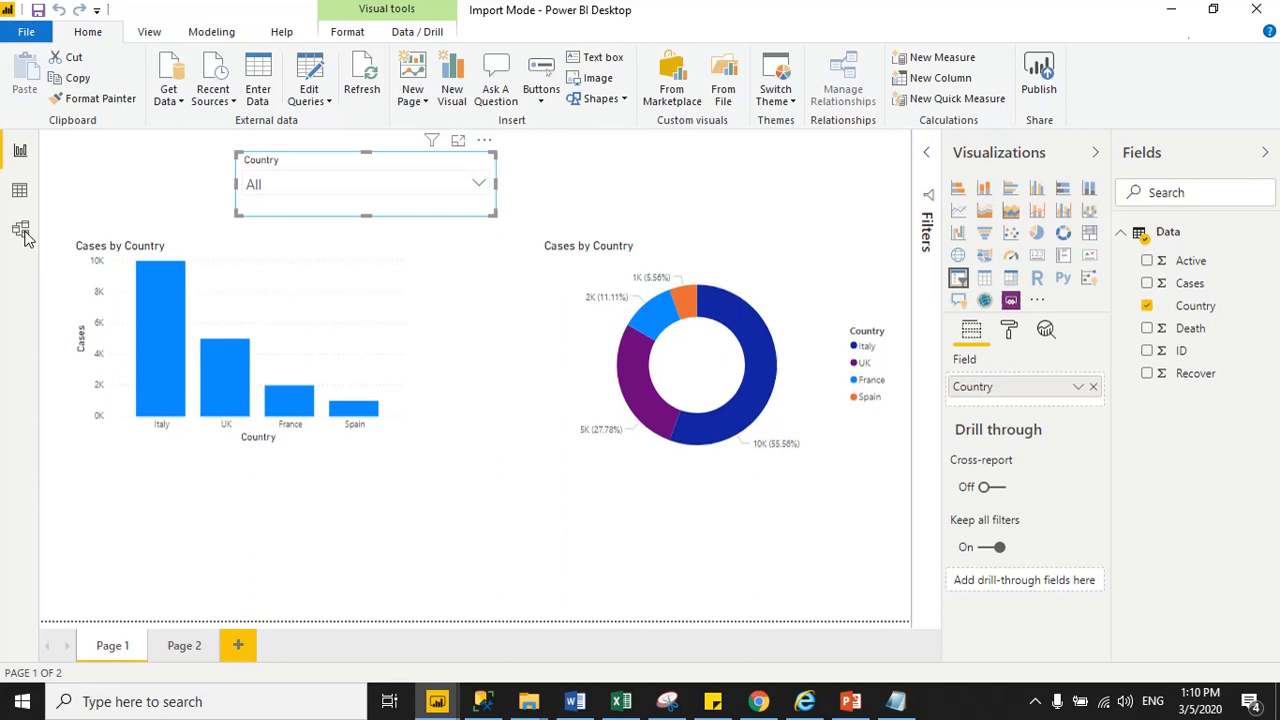
mouse_move(192, 560)
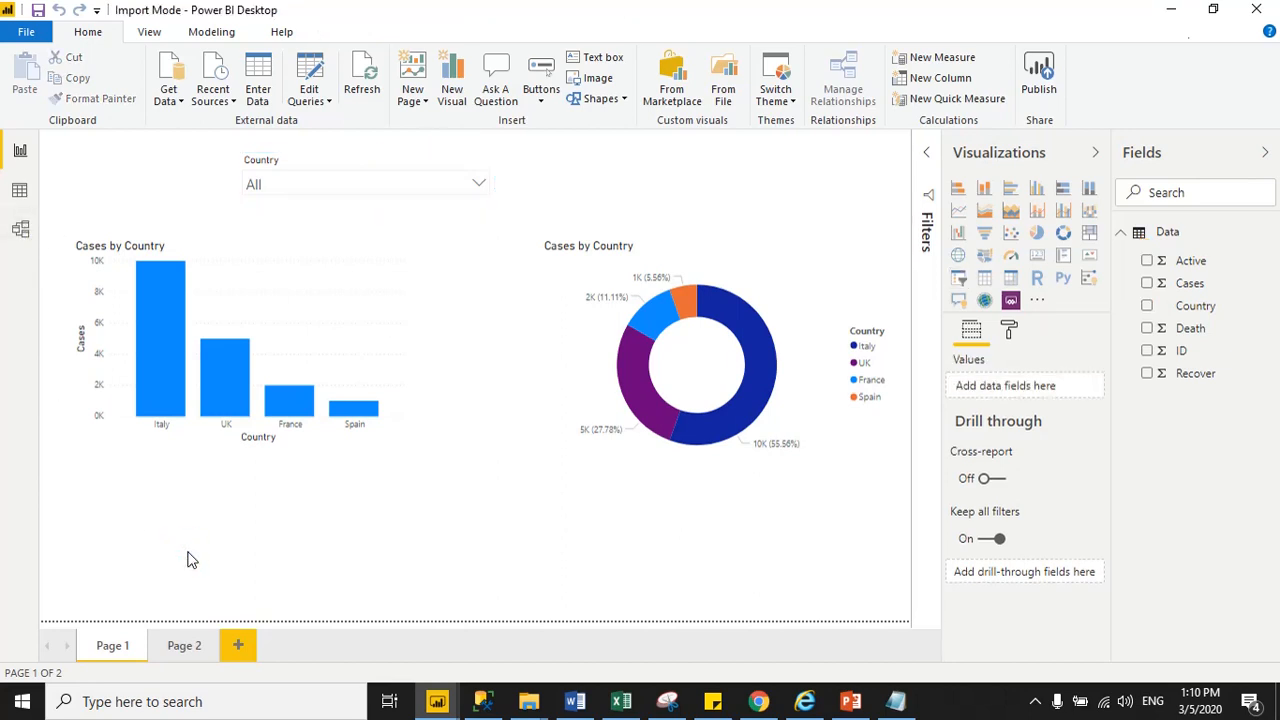
mouse_move(438, 700)
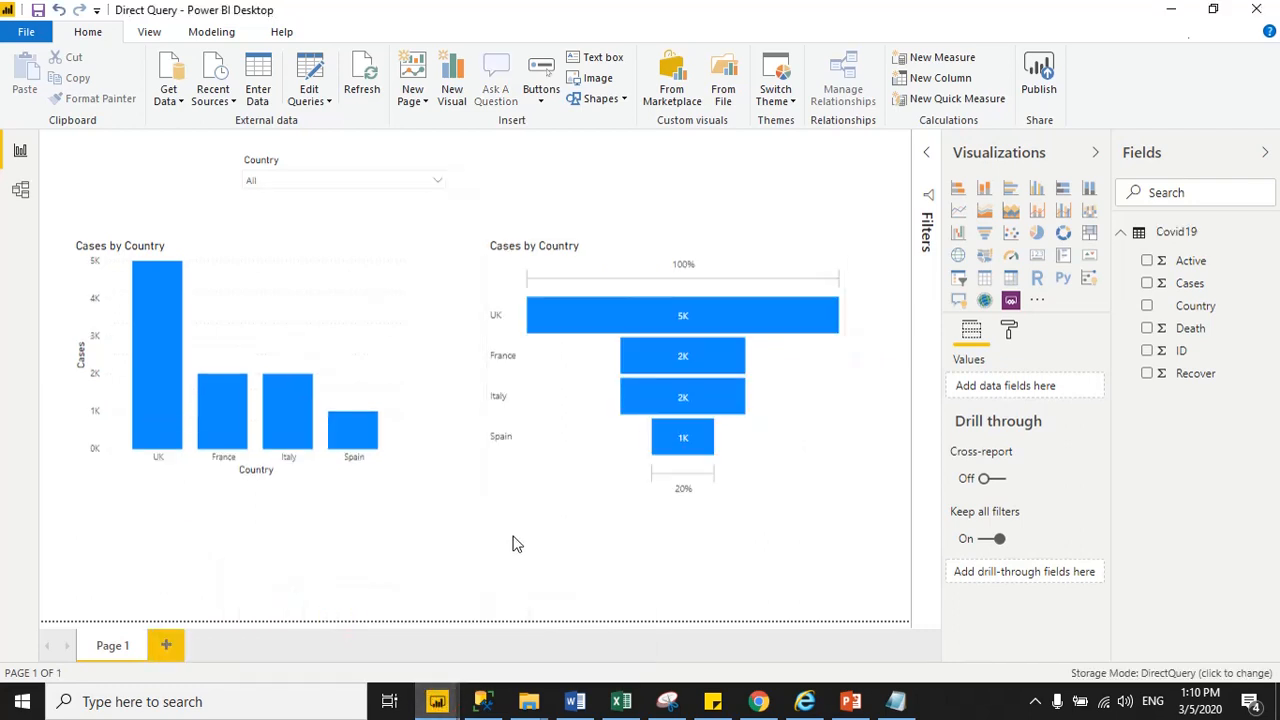
mouse_move(1164, 232)
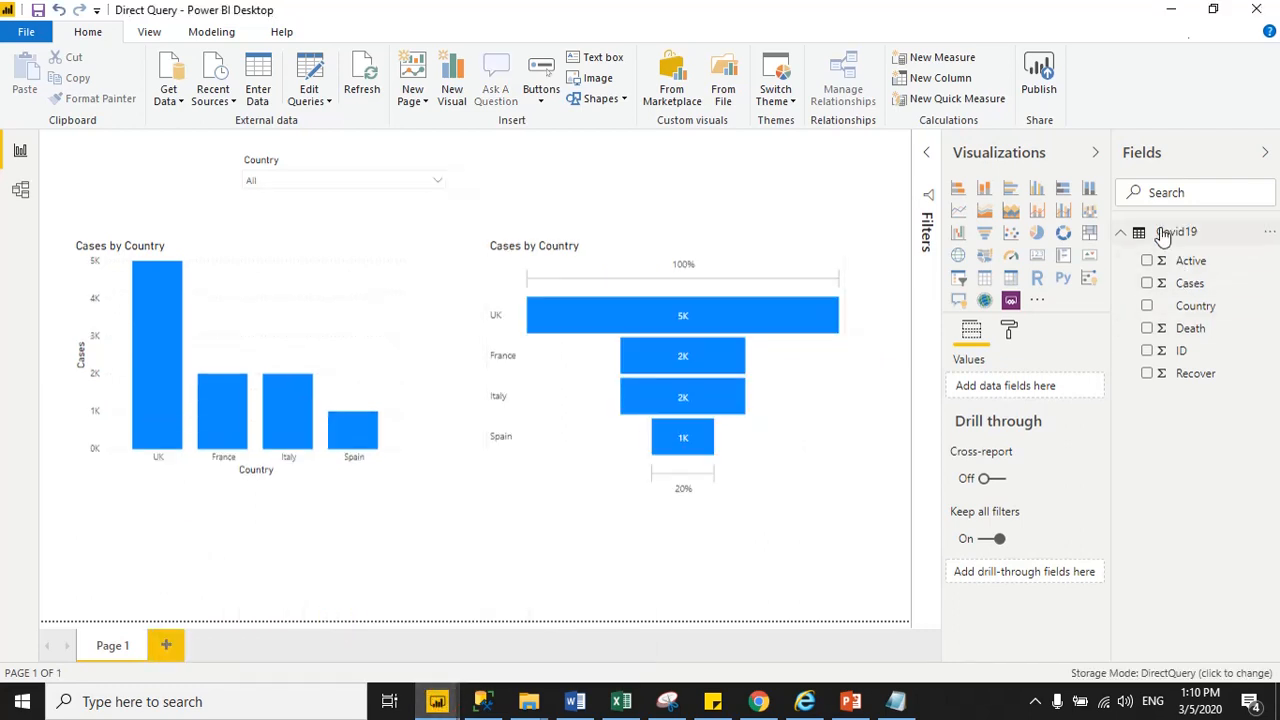
mouse_move(1178, 232)
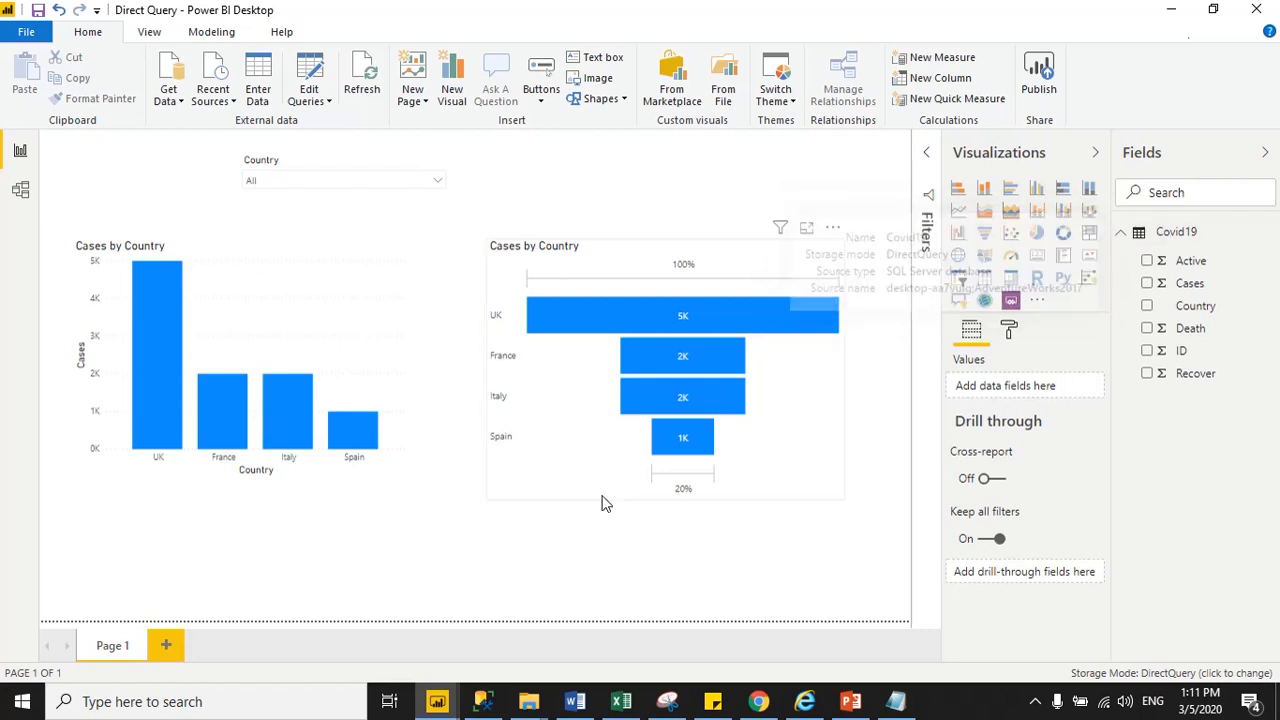
mouse_move(64, 402)
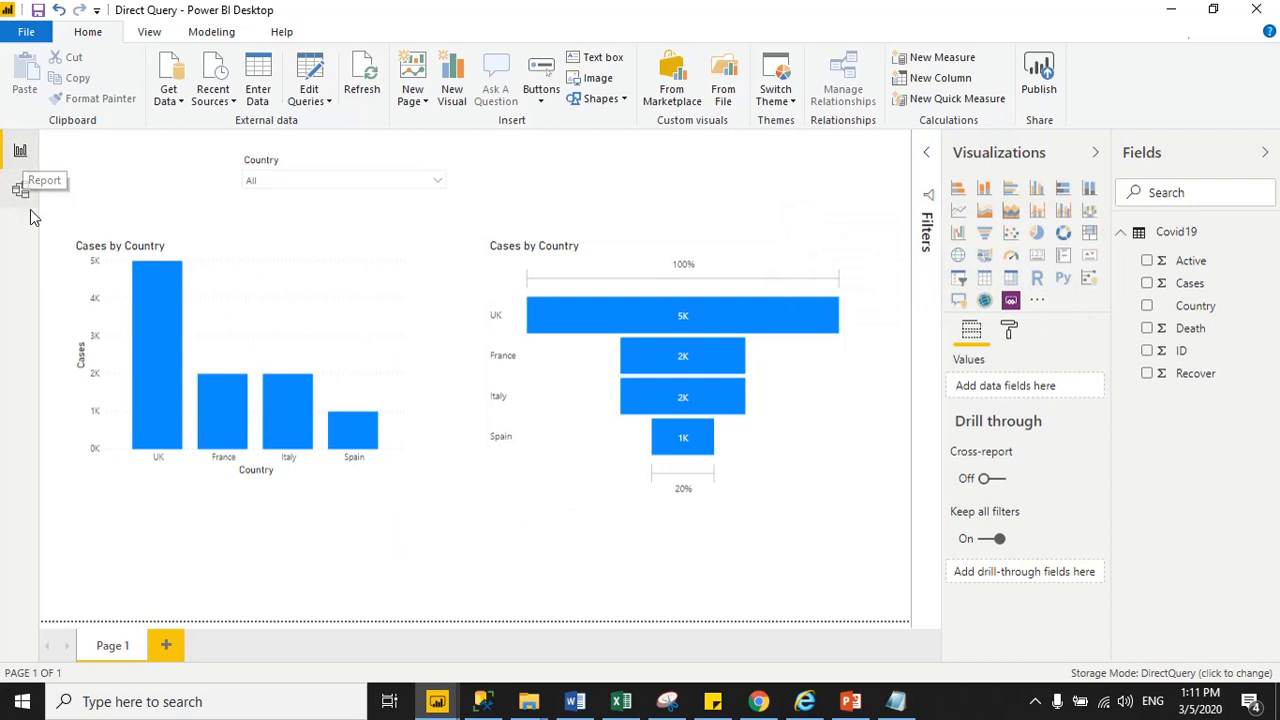
mouse_move(416, 698)
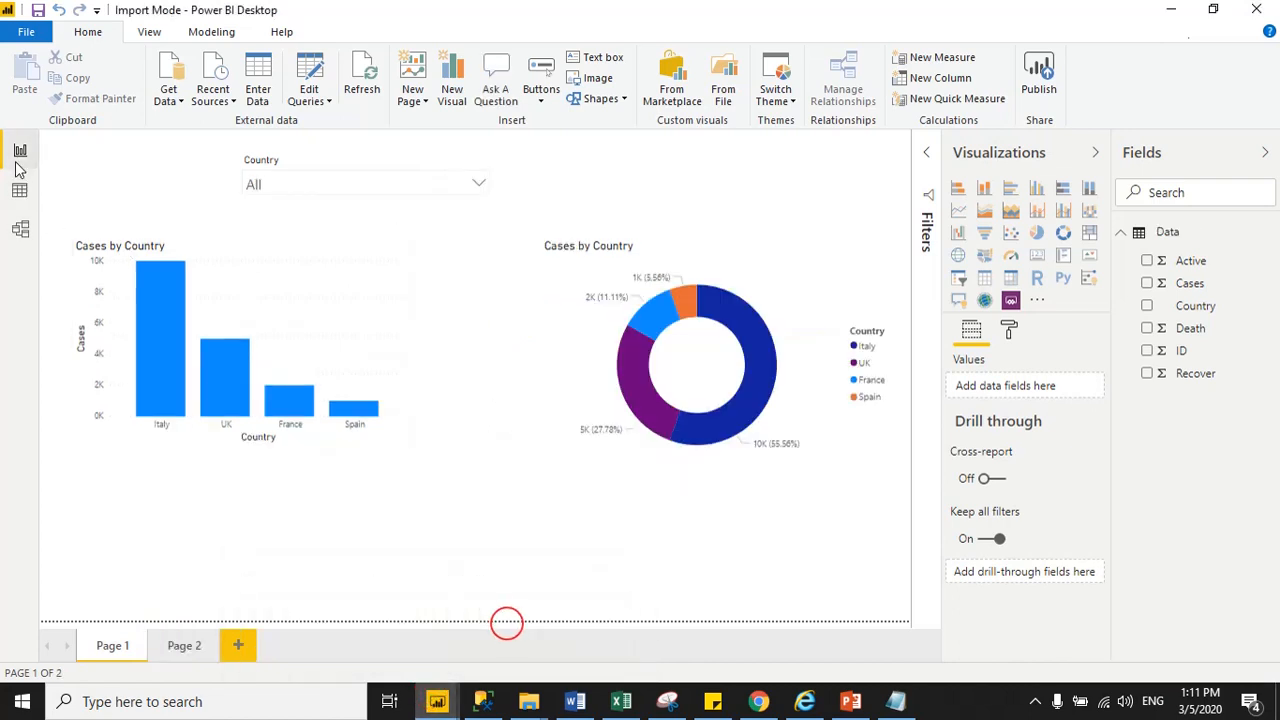
mouse_move(20, 192)
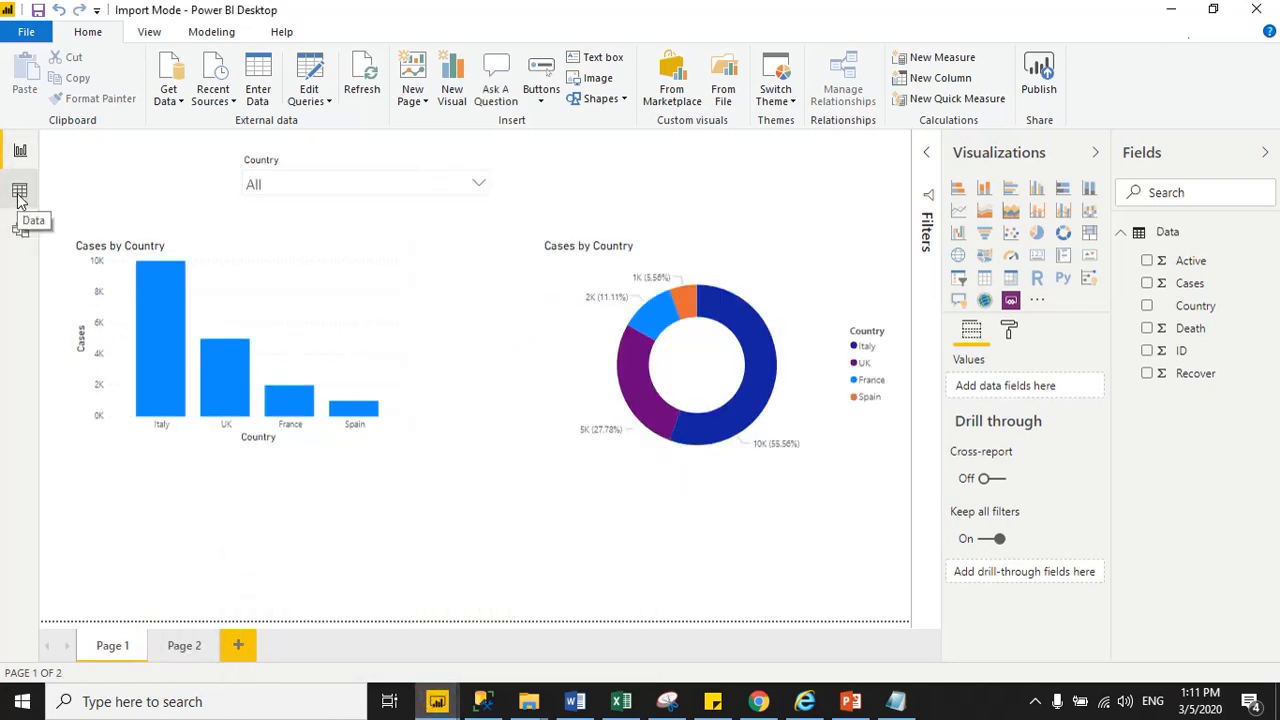
click(20, 192)
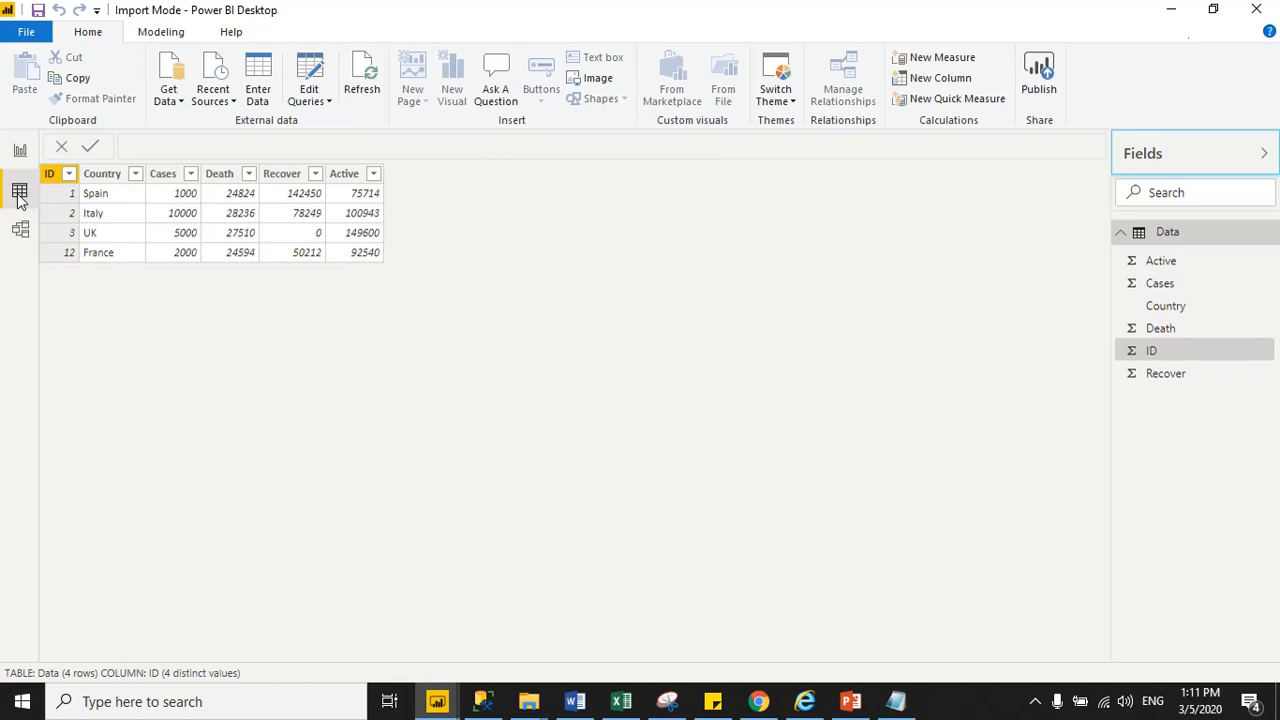
mouse_move(20, 192)
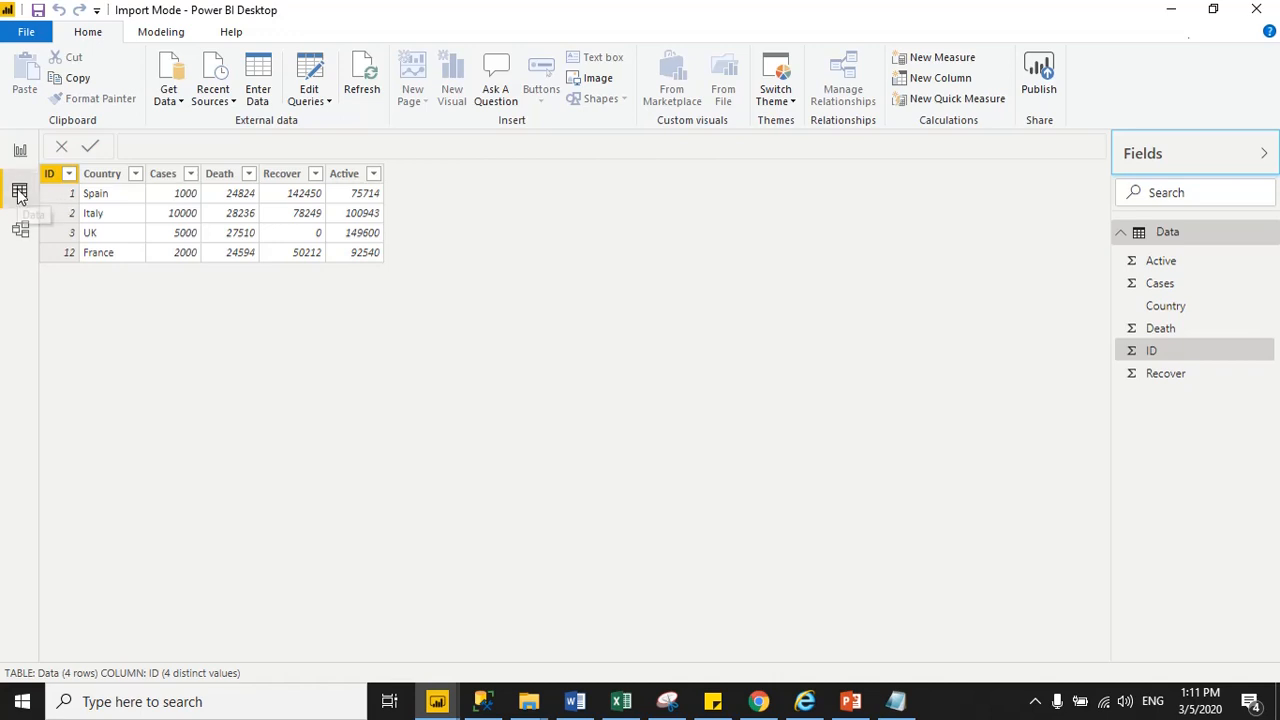
mouse_move(360, 546)
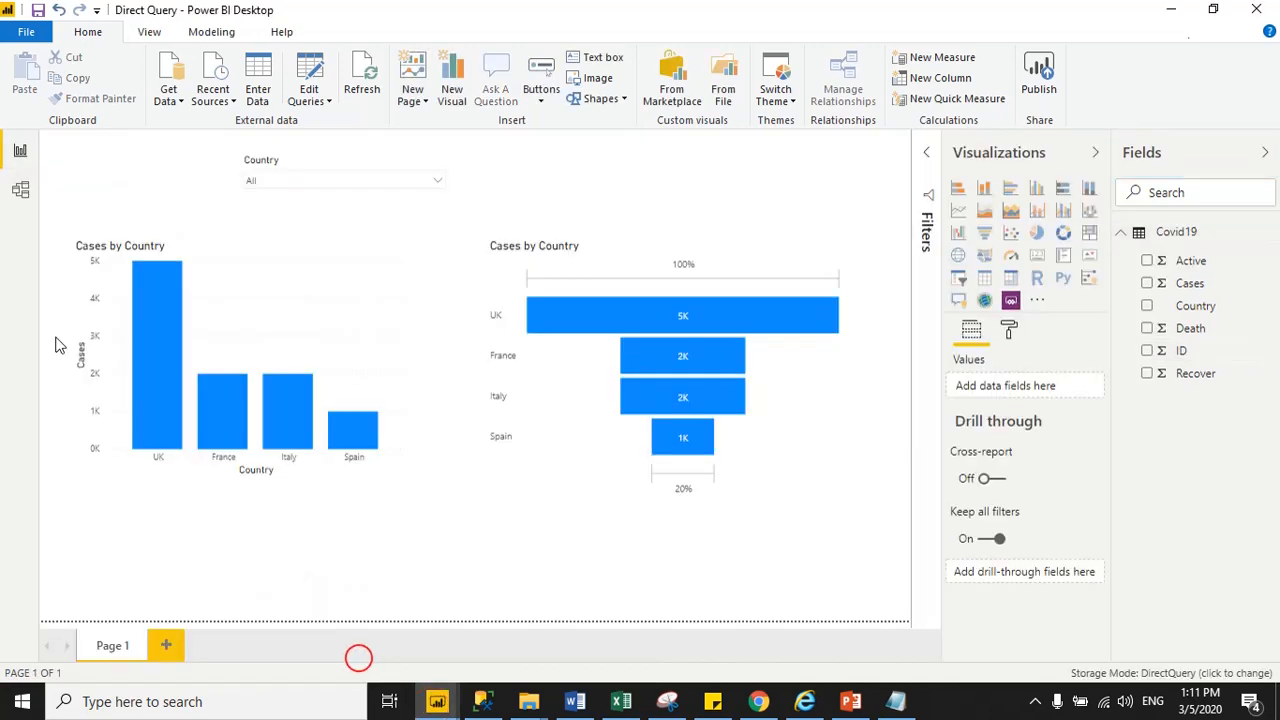
mouse_move(20, 150)
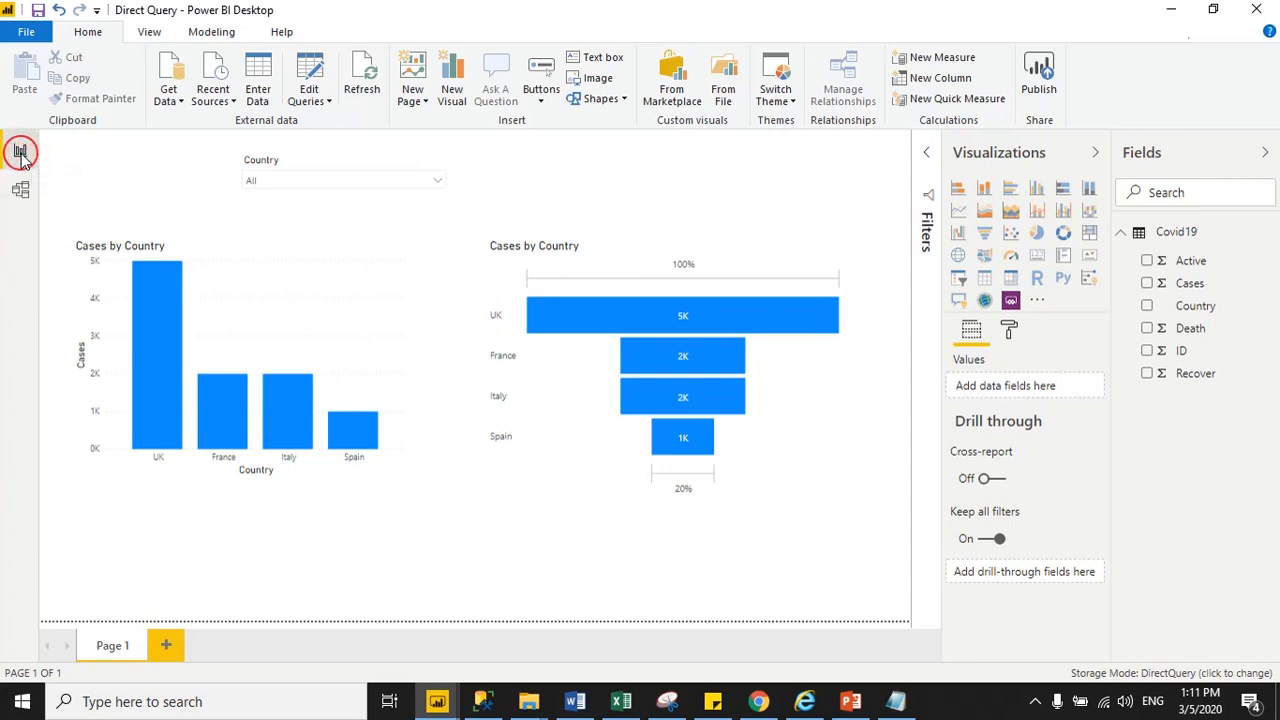
mouse_move(20, 190)
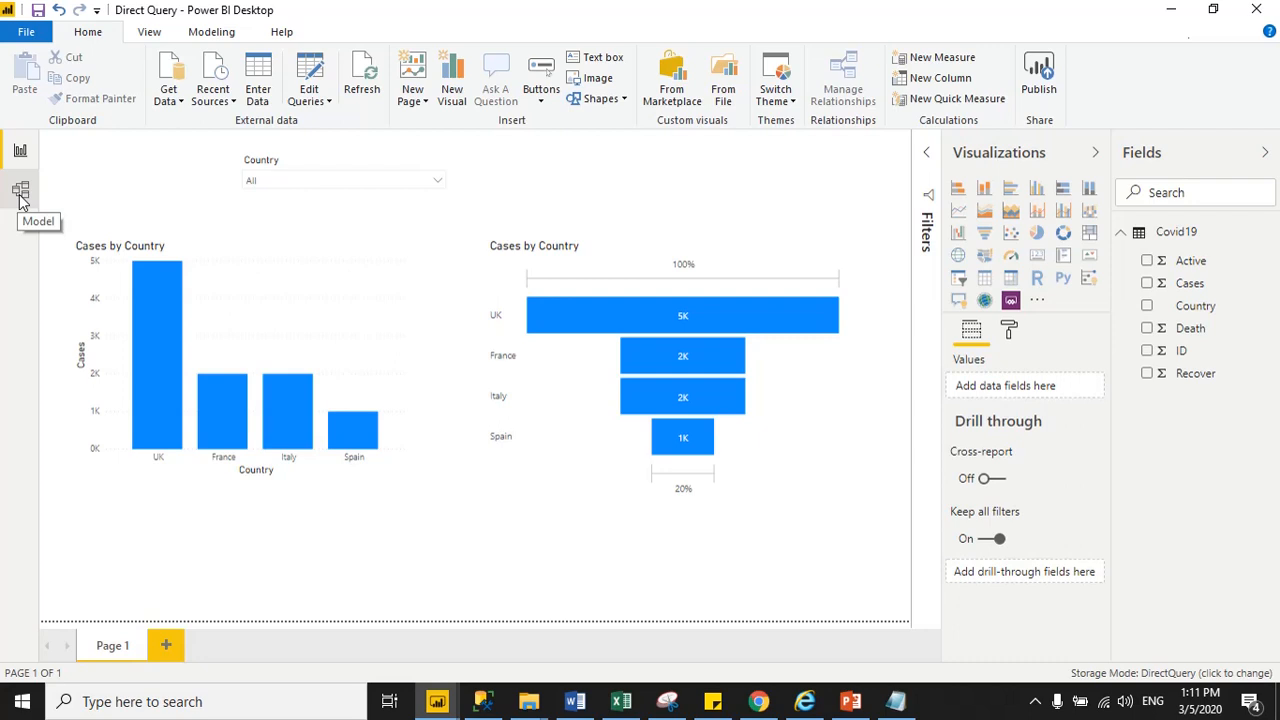
click(20, 190)
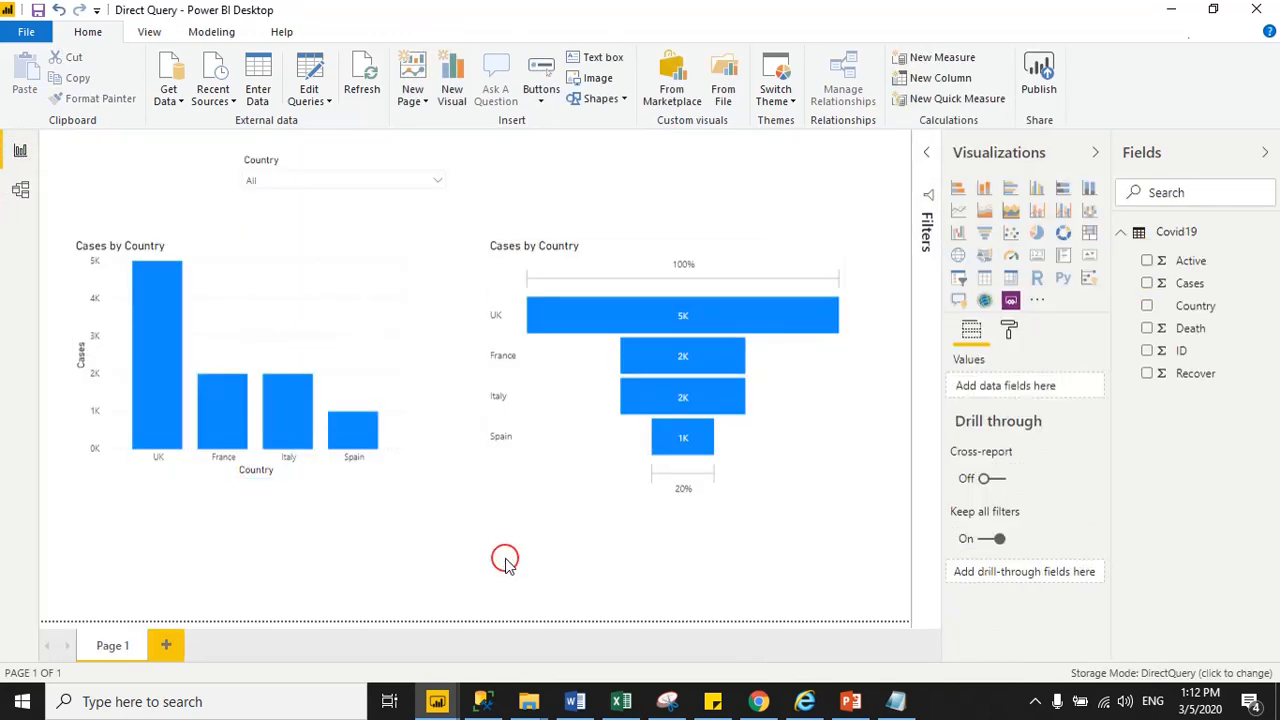
mouse_move(528, 592)
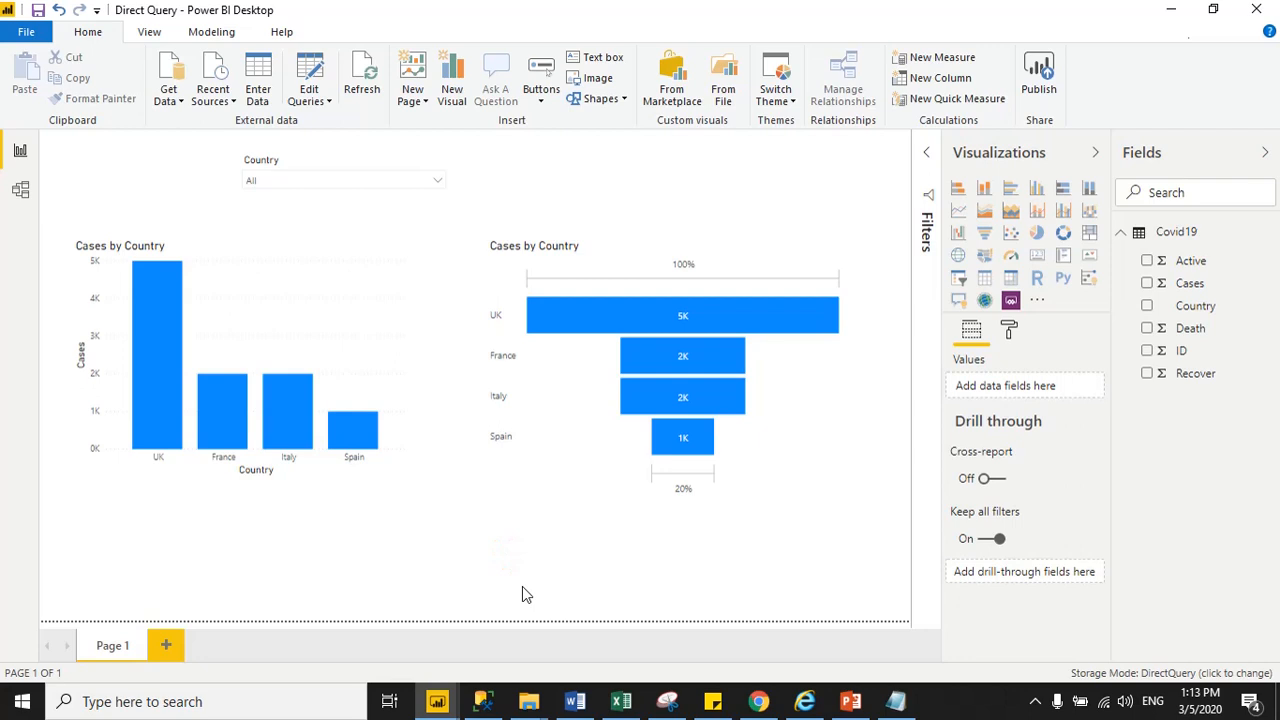